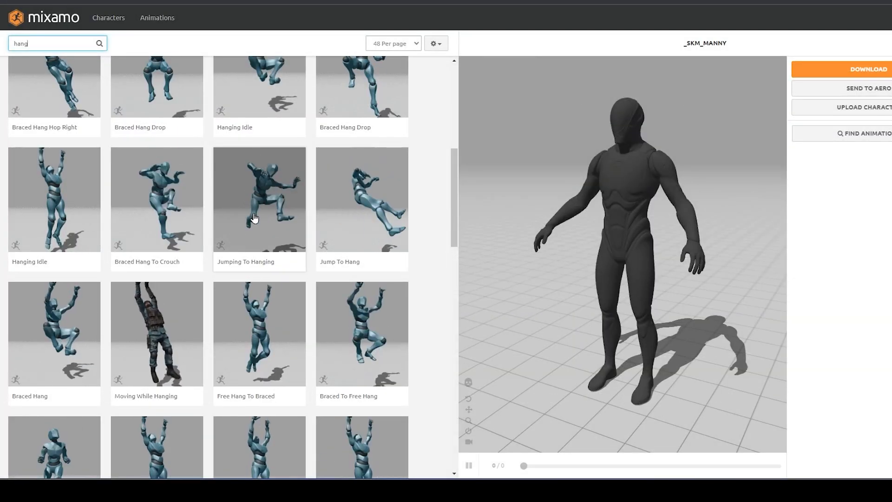
Download Jumping To Hanging and Braced Hang from Mixamo as FBX files without skin
left_click(259, 200)
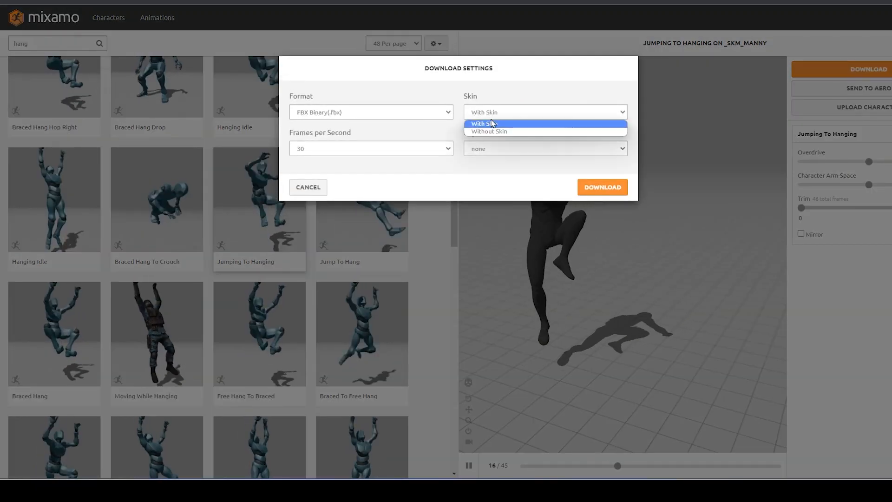
left_click(602, 188)
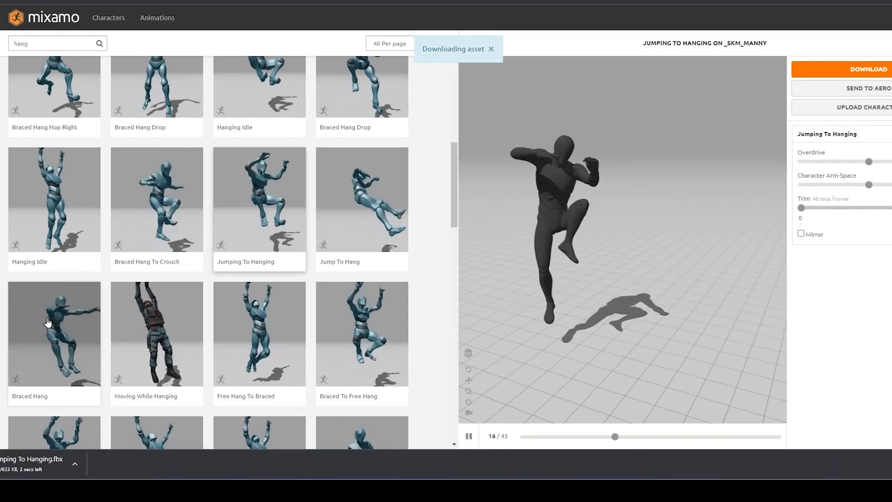
left_click(54, 333)
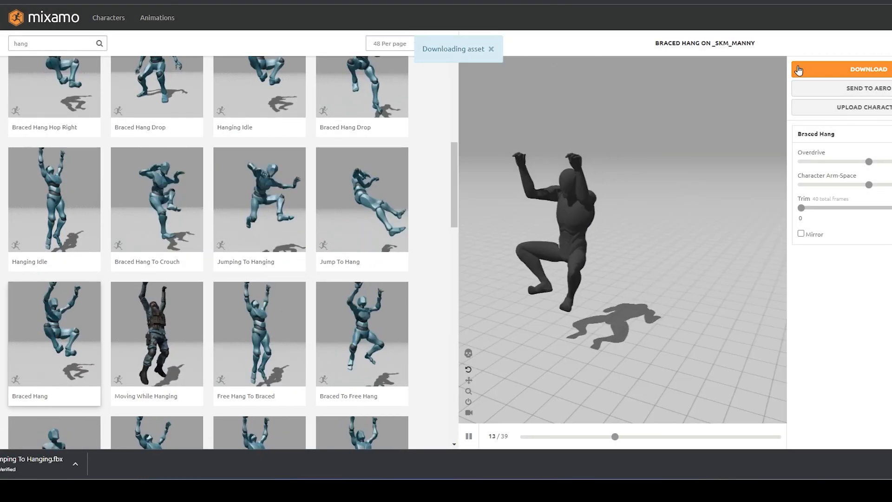
left_click(861, 69)
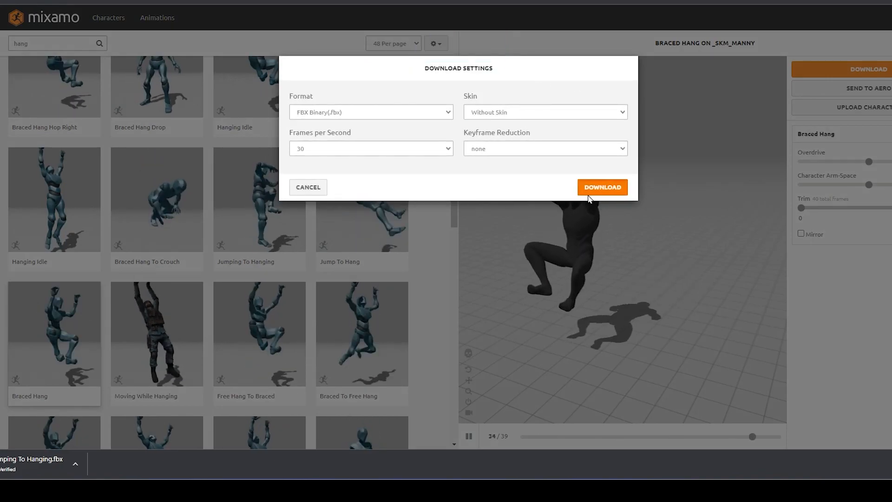
left_click(601, 187)
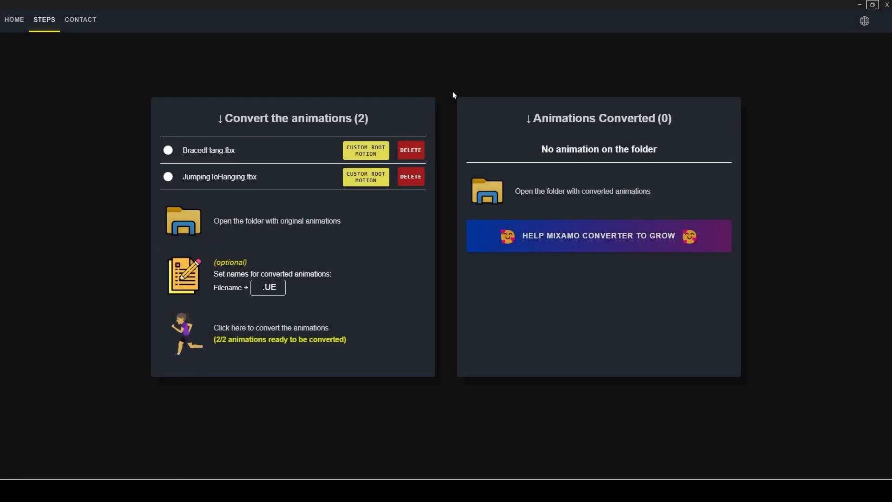
Give BracedHang.fbx and JumpingToHanging.fbx custom root motion, then convert both for Unreal
left_click(365, 150)
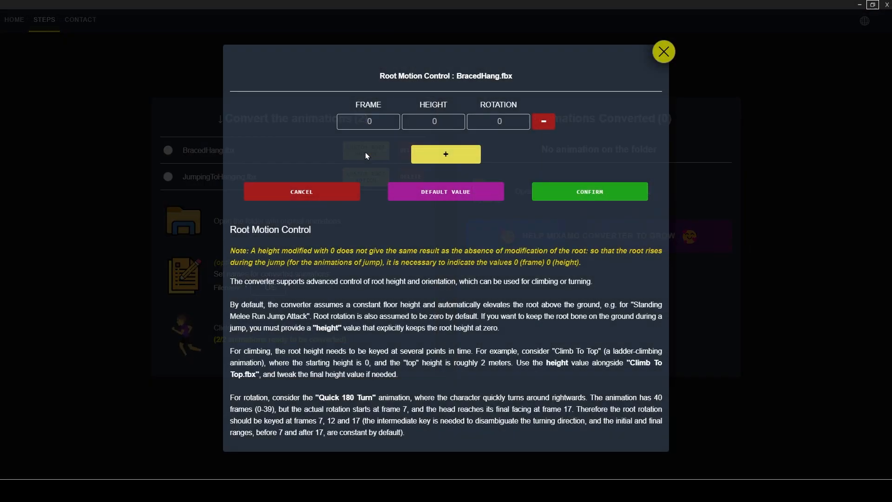
left_click(497, 121)
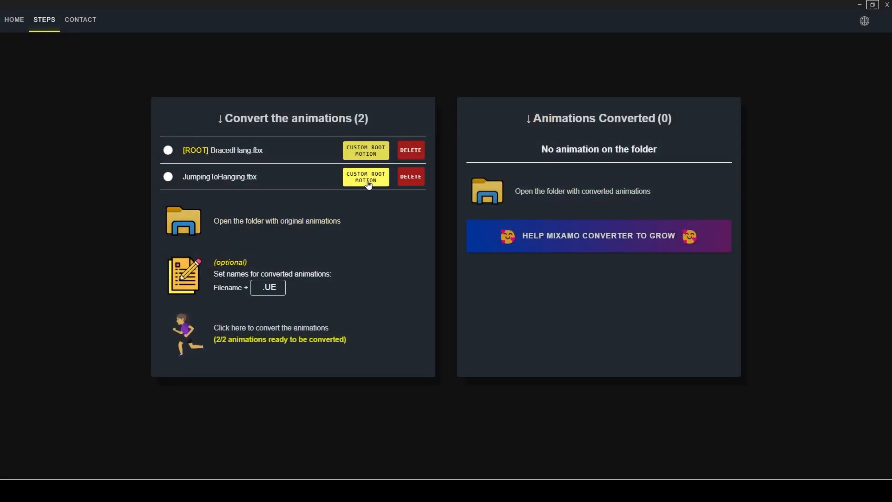
left_click(366, 177)
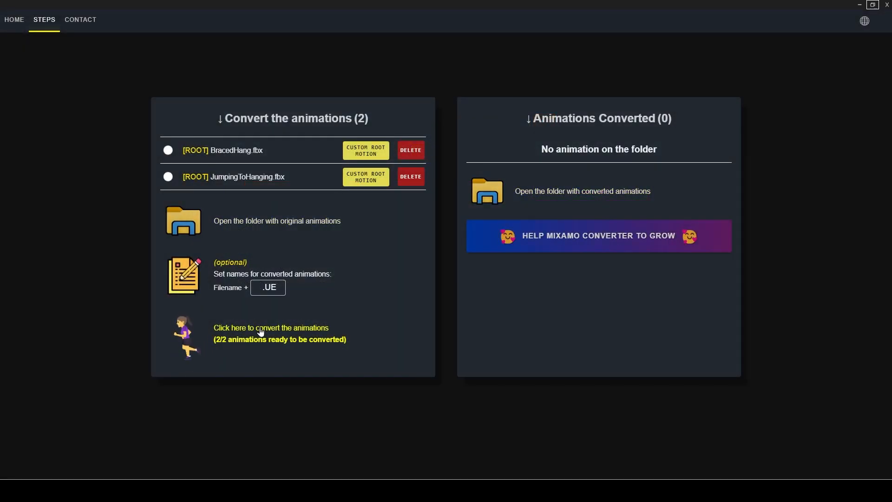
left_click(271, 327)
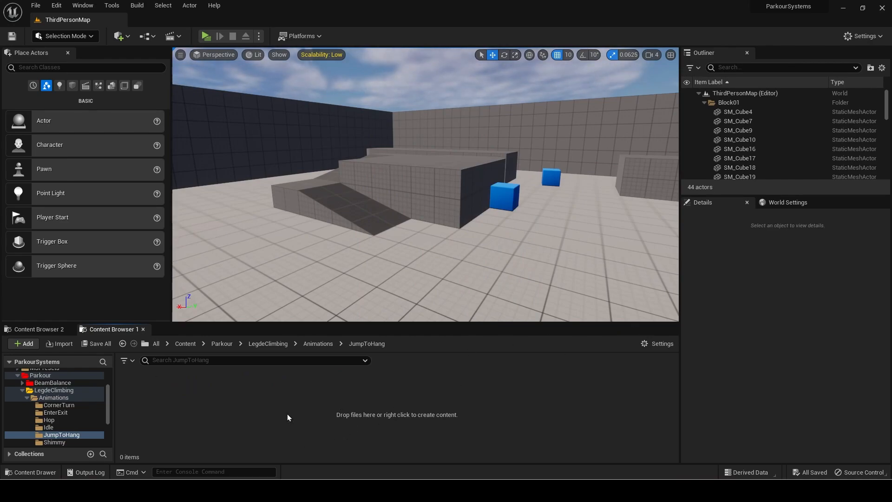
Import JumpingToHanging_UE and BracedHang_UE into the JumpToHang animations folder
left_click(58, 343)
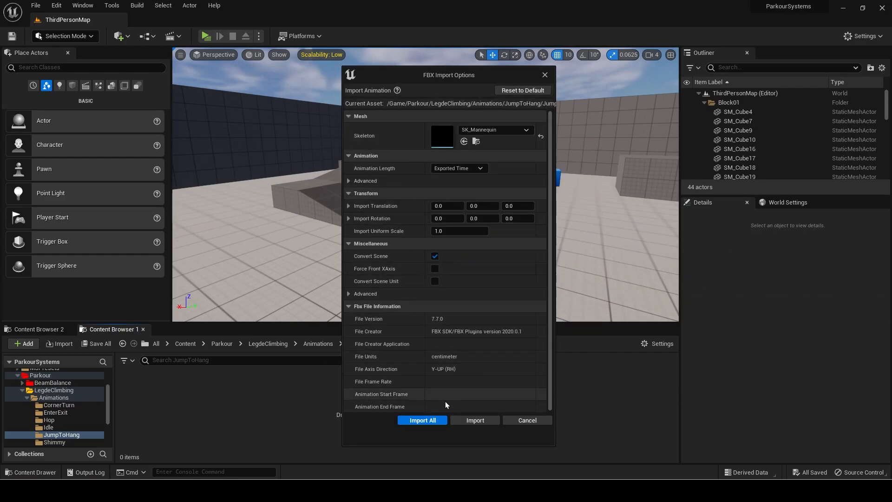
left_click(422, 420)
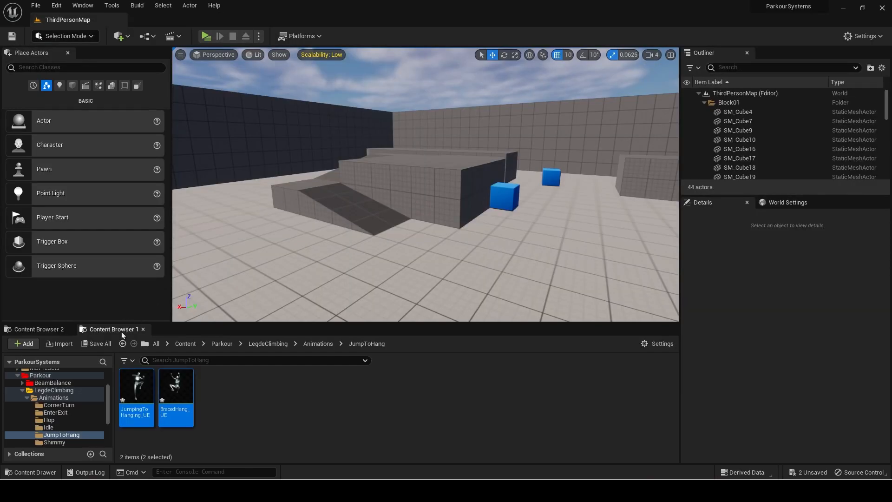
left_click(273, 418)
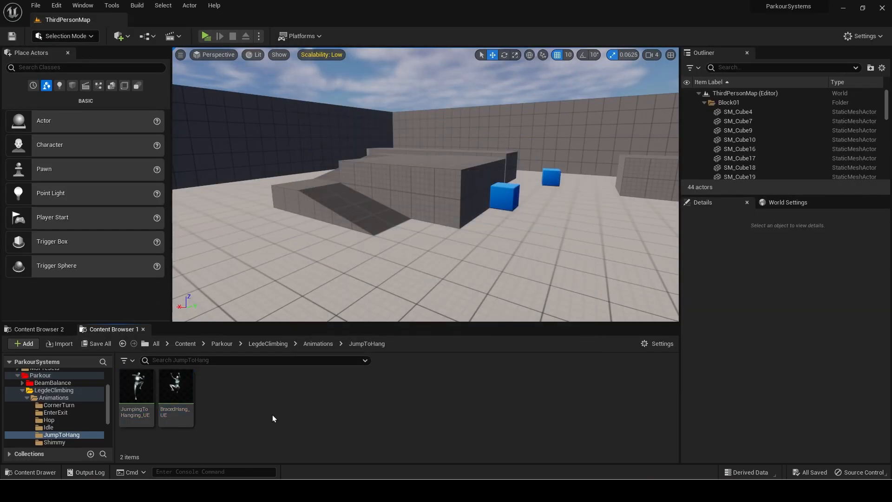
left_click(45, 442)
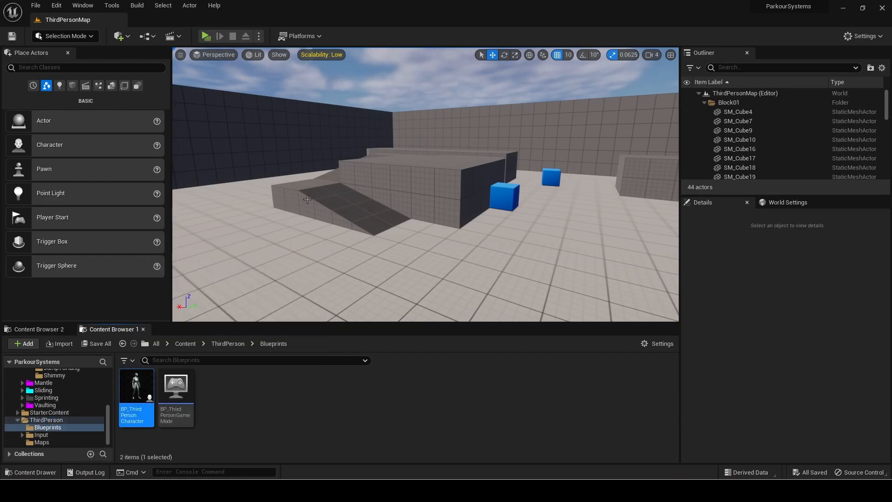
Open BP_ThirdPersonCharacter and add a TraceLedgeFalling custom event to its Event Graph
double_click(136, 385)
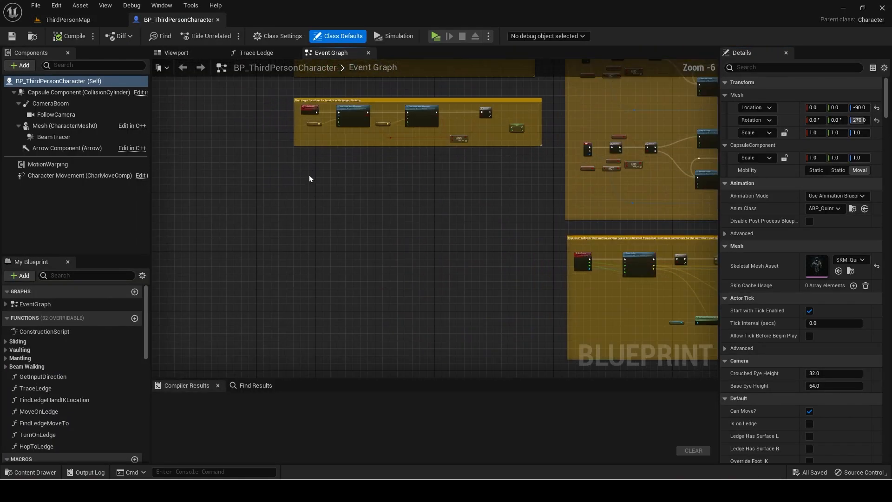
right_click(310, 178)
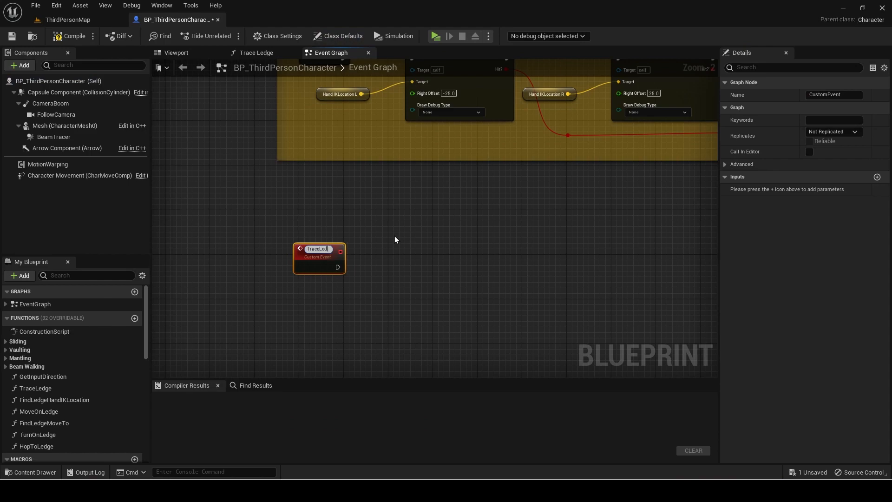
type("TraceLedgeFalling")
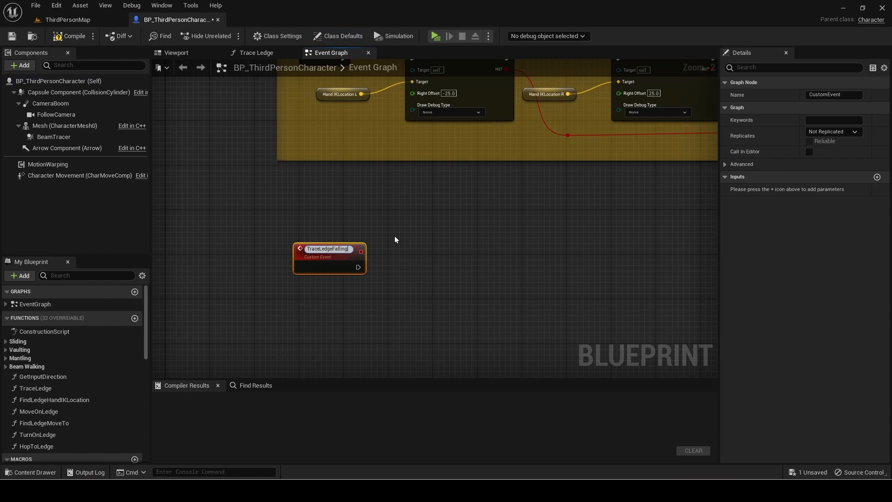
scroll("down", 3)
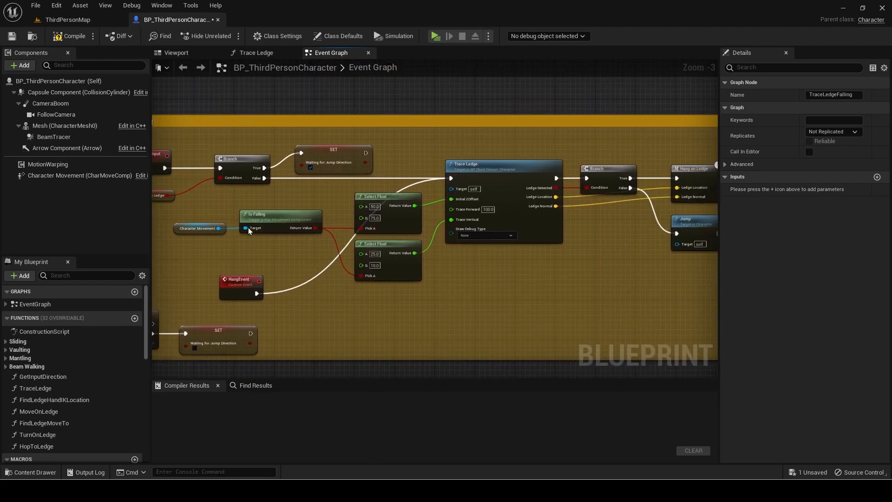
mouse_move(245, 263)
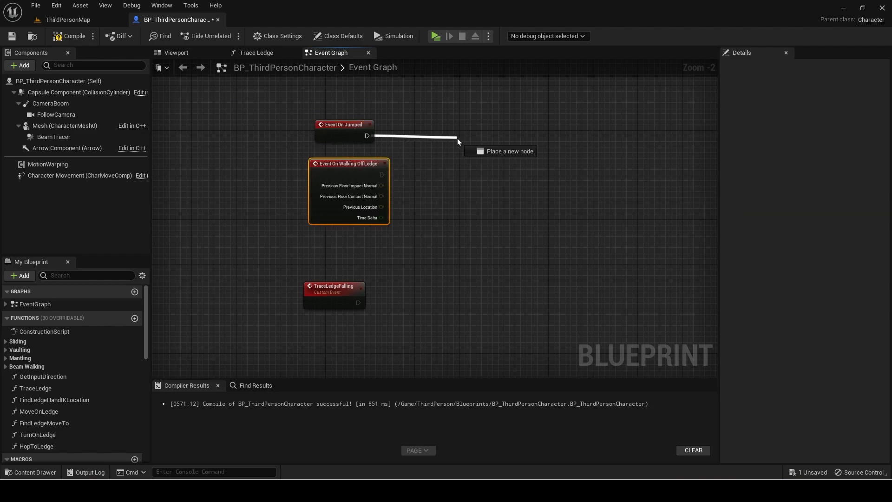
Wire On Jumped and On Walking Off Ledge to a looping 0.1 s TraceLedgeFalling timer saved in FallingLedgeTraceHandle
type("set")
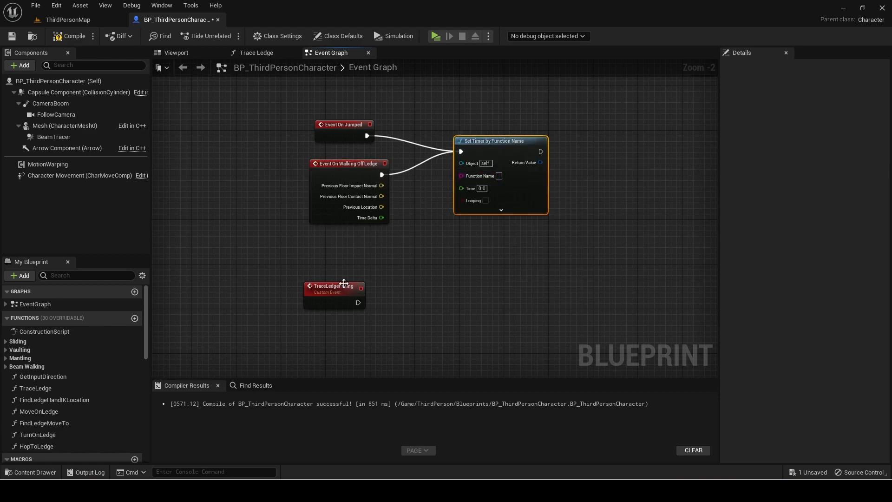
left_click(334, 285)
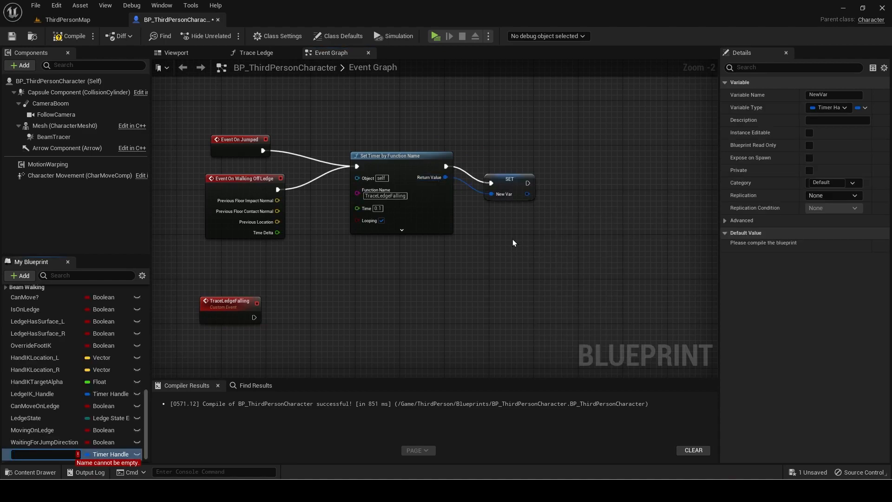
type("FallingTra")
type("If player ju")
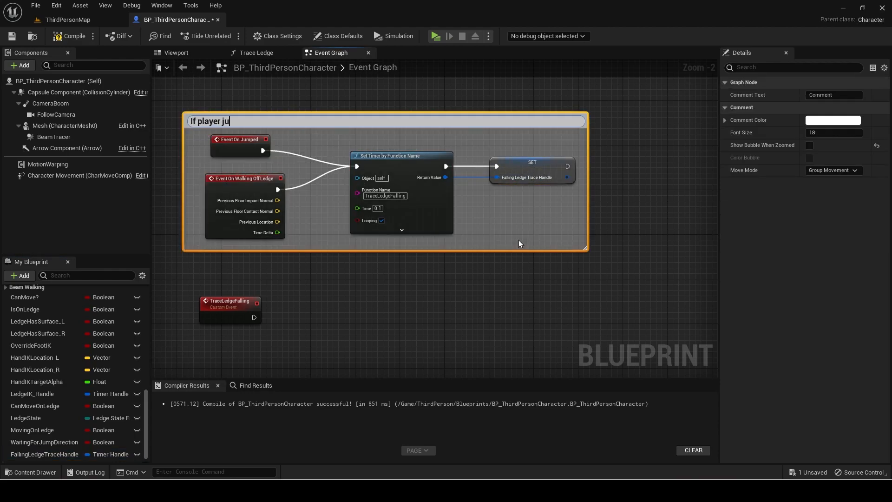
type("mps or falls then a trace will start")
type("branch")
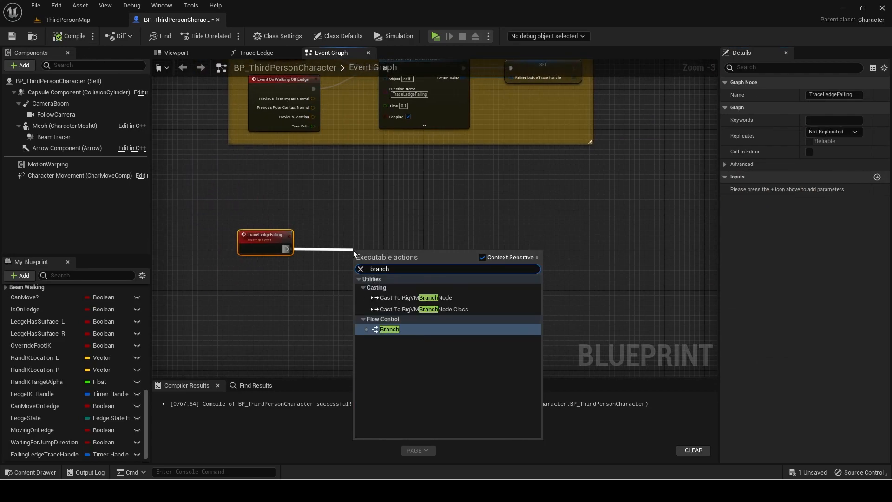
Branch TraceLedgeFalling on a FallingLedgeTrace boolean, calling Trace Ledge with Initial ZOffset -100
left_click(389, 329)
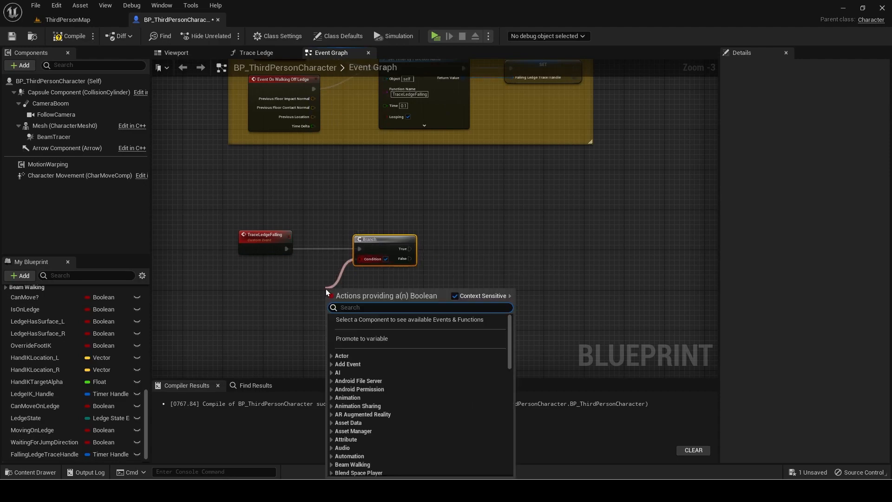
mouse_move(369, 337)
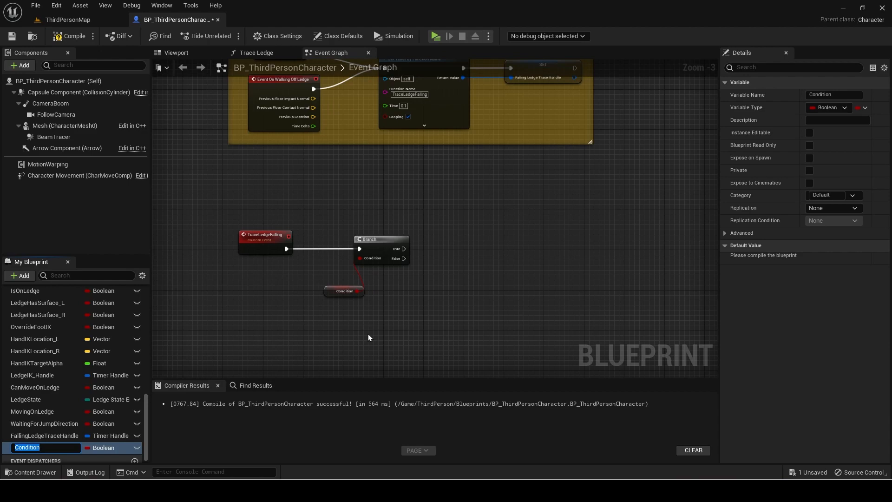
type("D")
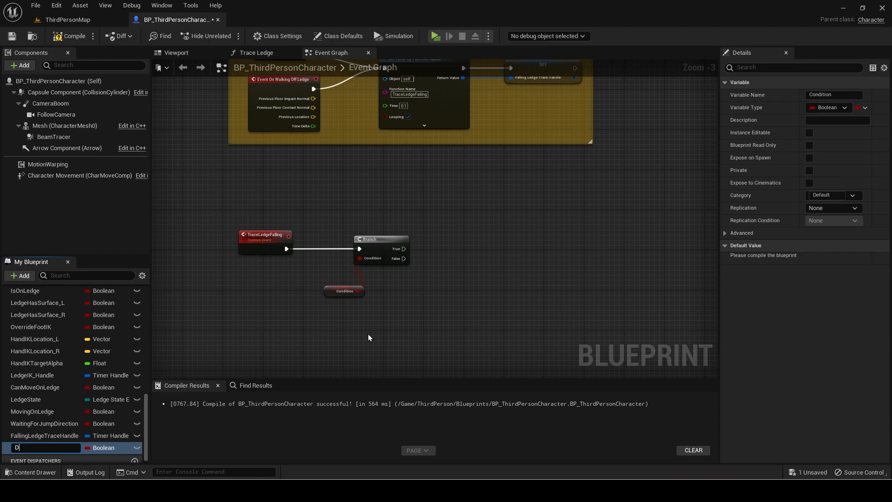
type("allingLedgeTrace")
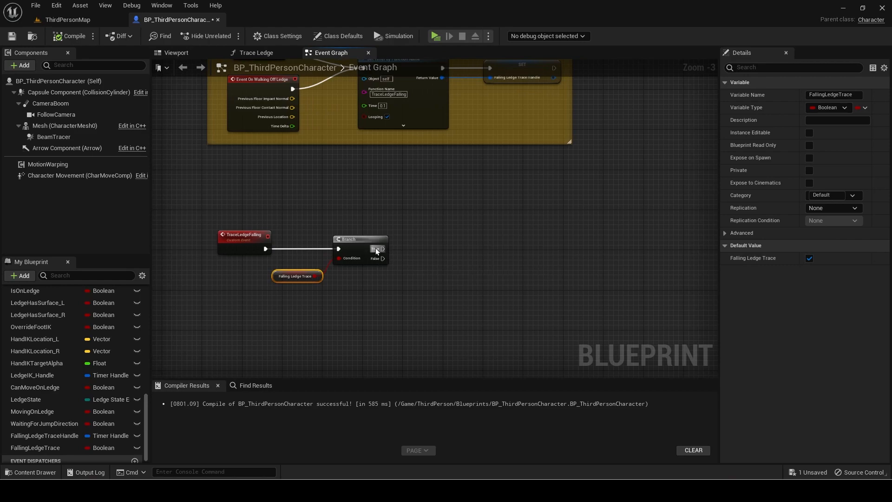
left_click_drag(380, 248, 449, 248)
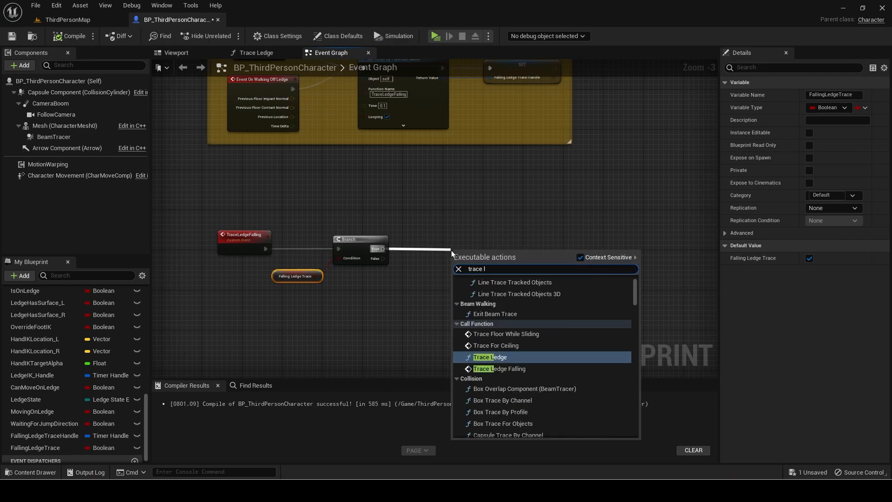
left_click(490, 357)
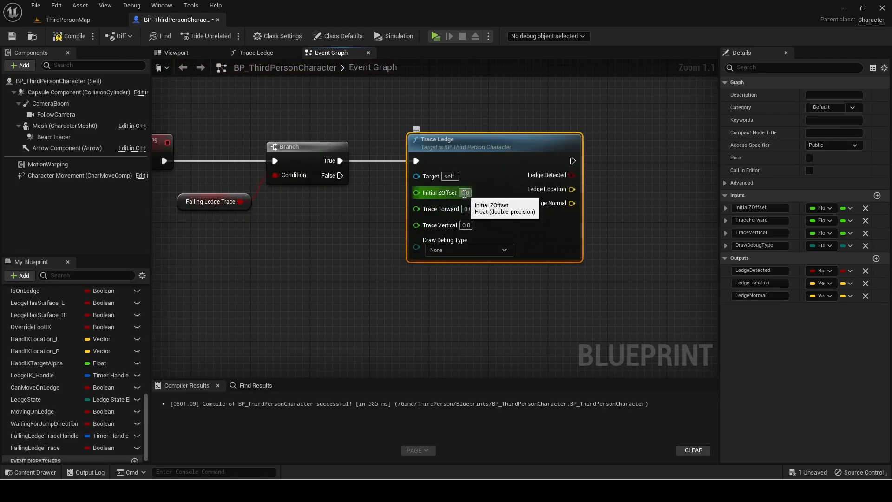
type("-100.0")
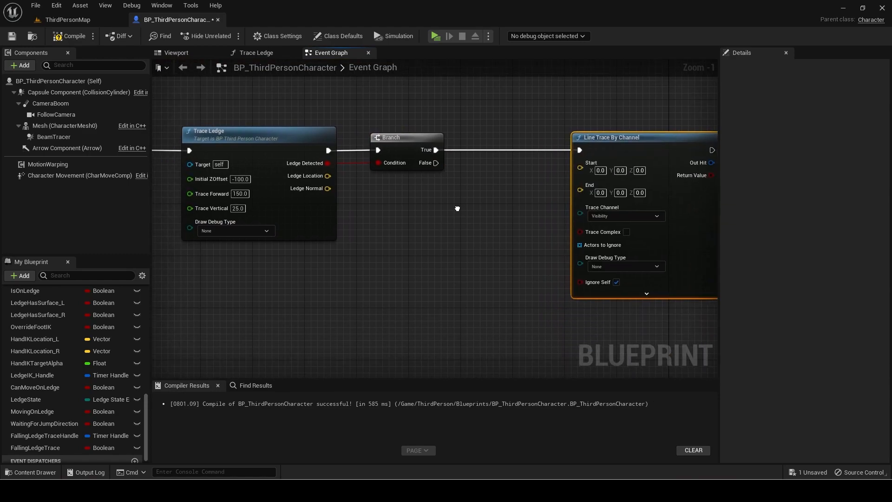
Line trace from Get Actor Location to 100 units above, then branch on the hit
type("get actor")
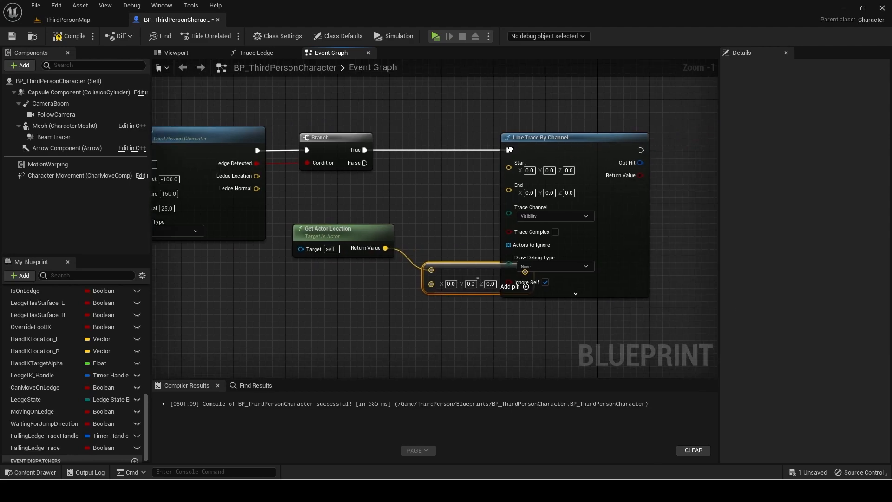
scroll("down", 3)
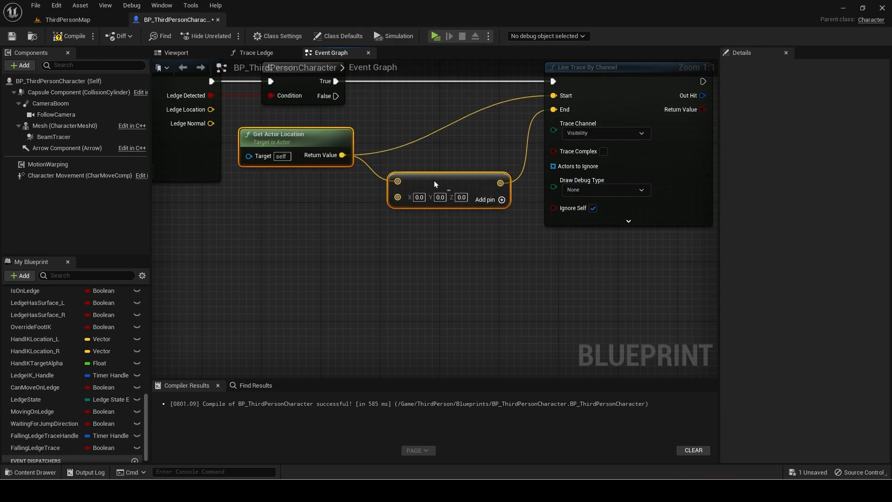
type("100.0")
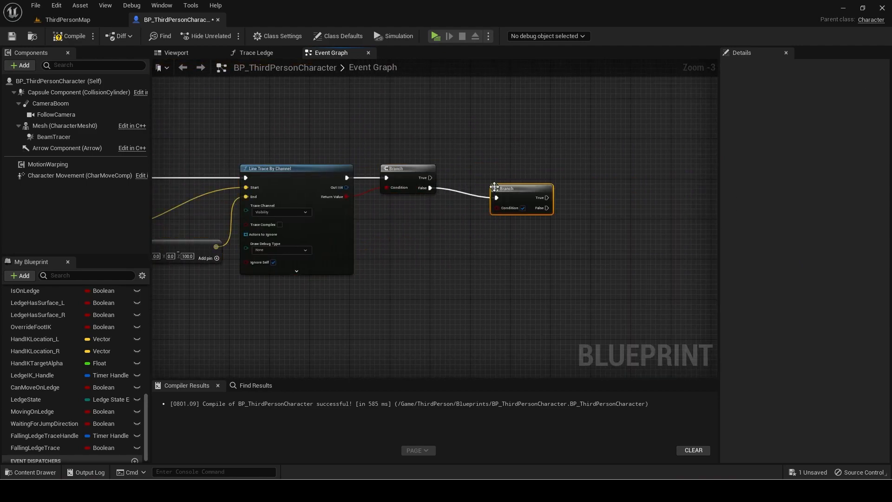
left_click_drag(506, 188, 516, 178)
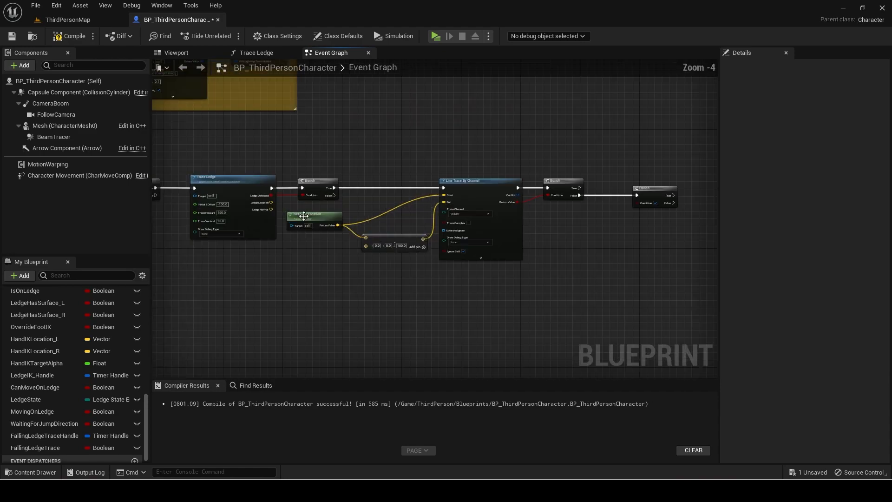
scroll("up", 3)
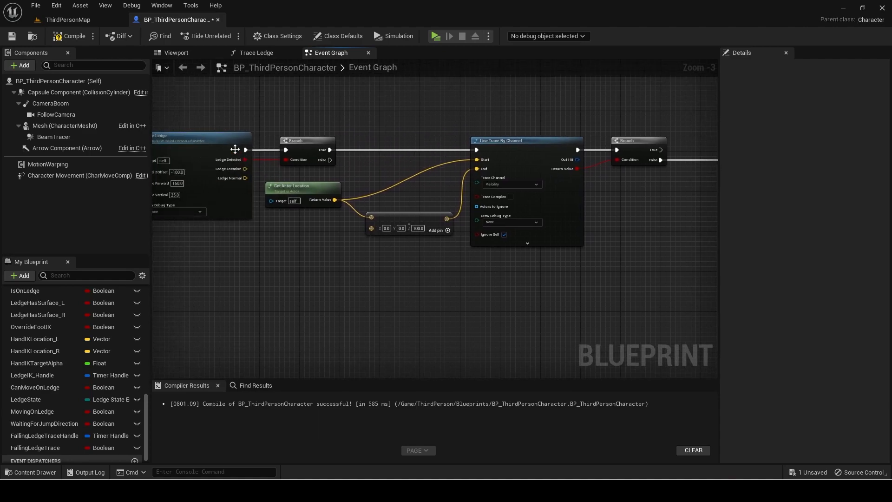
Feed the branch condition whether ABS(actor Z minus ledge Z) is less than 35
type("break")
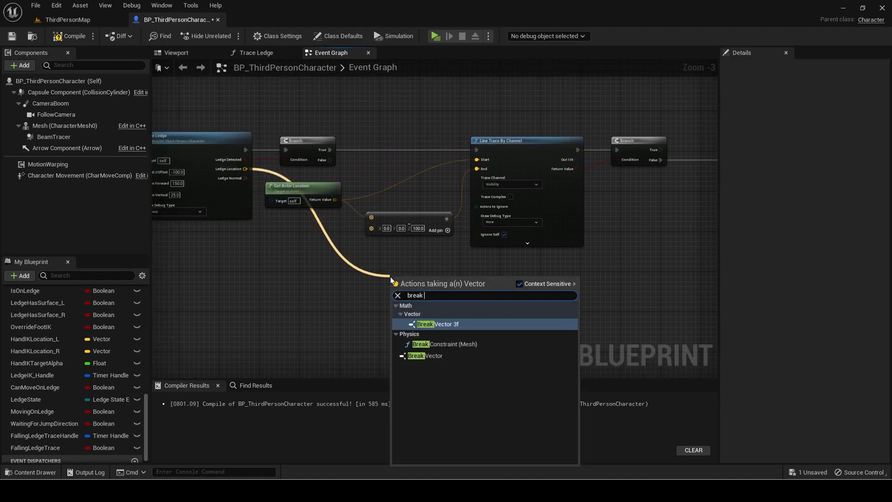
left_click(438, 324)
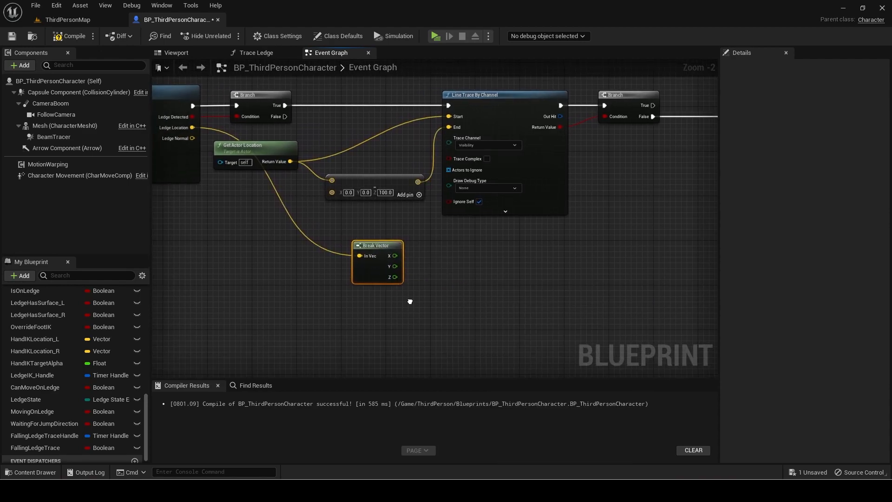
type("get actor")
type("abs")
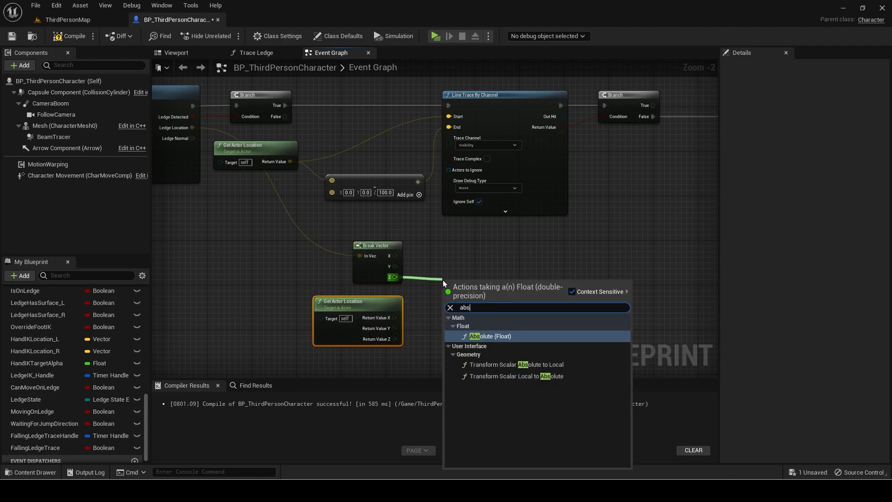
left_click(491, 335)
type("<")
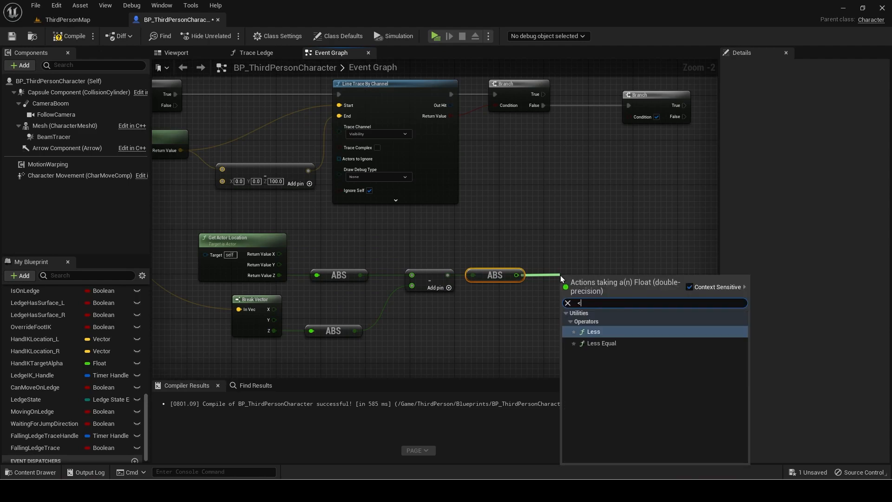
left_click(594, 331)
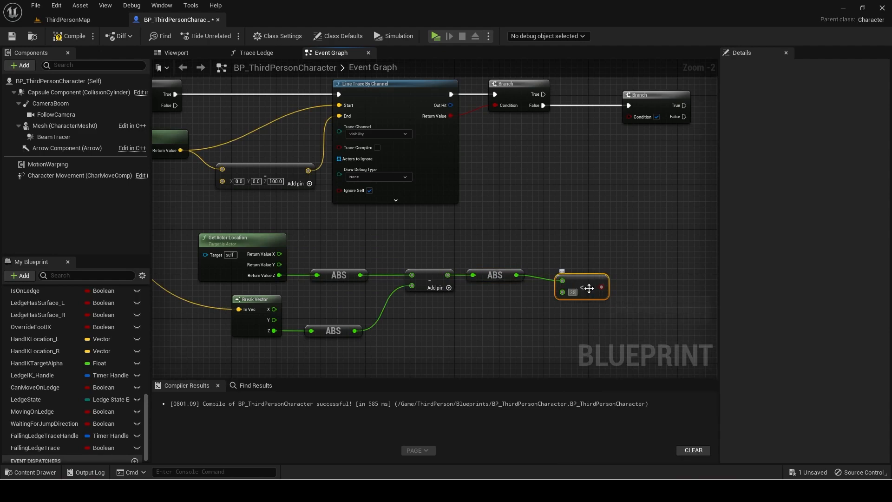
left_click_drag(601, 287, 499, 106)
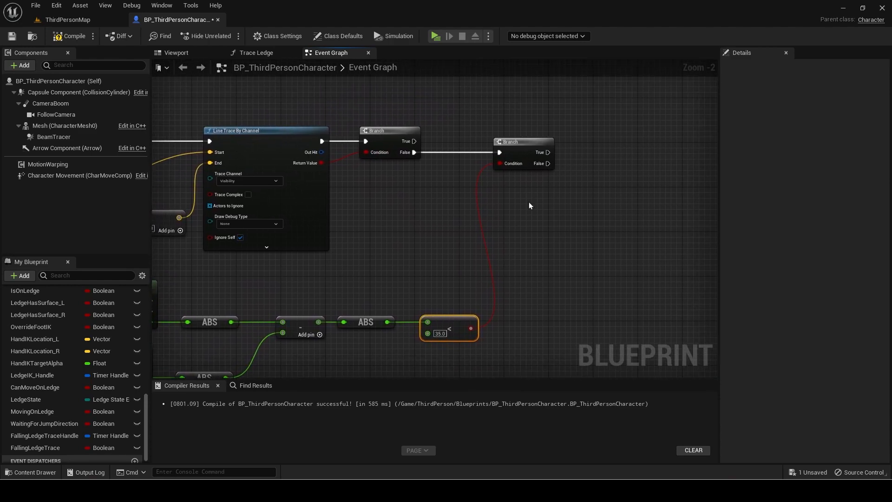
Add Do Once on True, reset by ResetFallingLedgeTrace, feeding Hang on Ledge
left_click_drag(548, 152, 614, 159)
type("ResetFallingLedgeTrace")
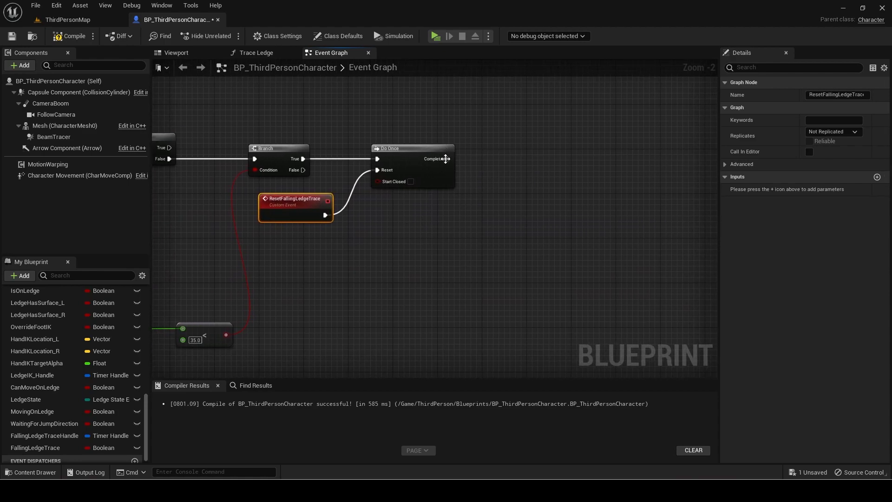
left_click_drag(449, 159, 509, 162)
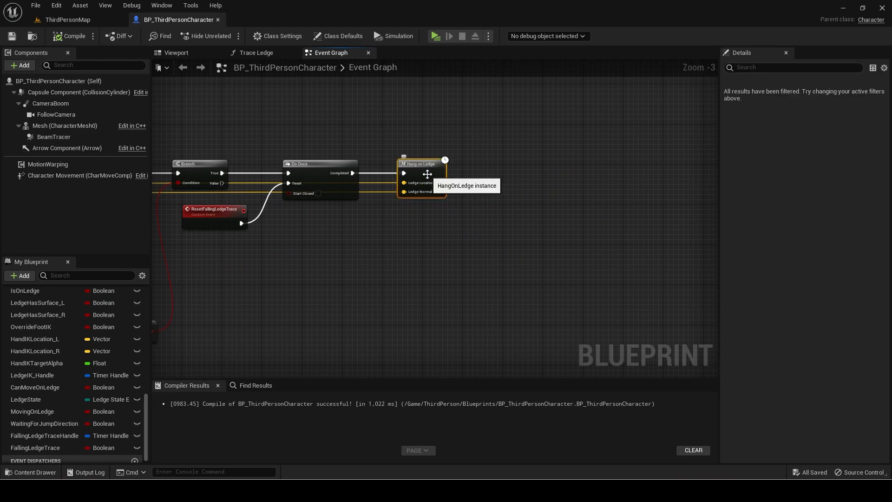
Add a Boolean input named Falling? to the Hang on Ledge macro
double_click(421, 163)
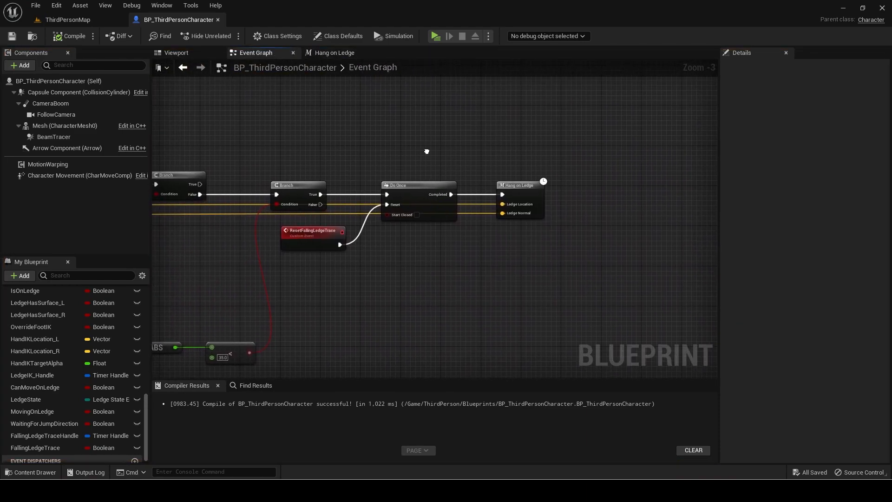
left_click(334, 53)
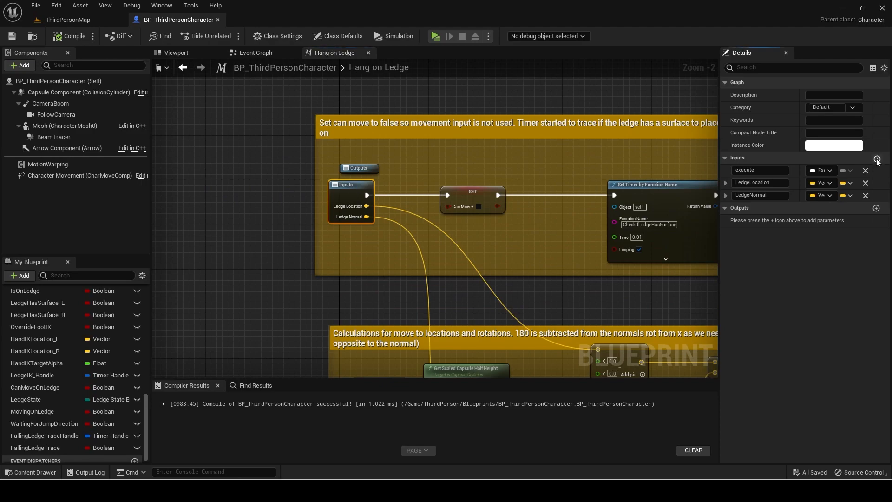
left_click(877, 157)
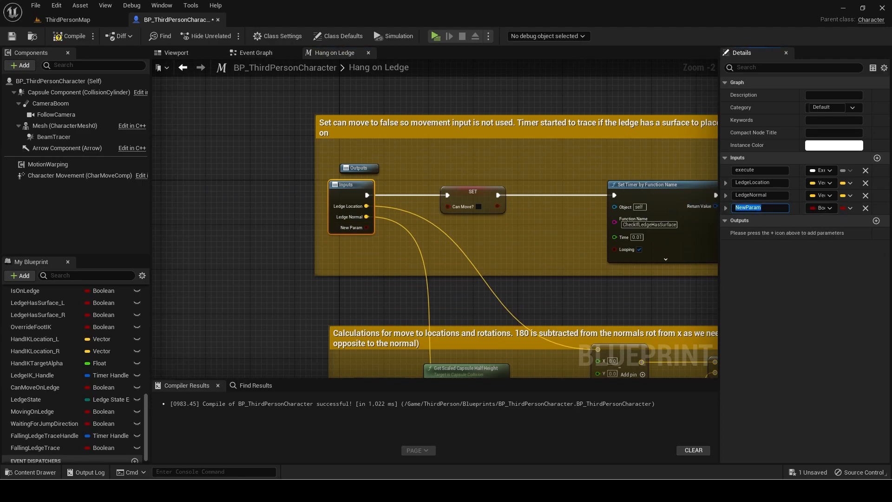
type("Falling?")
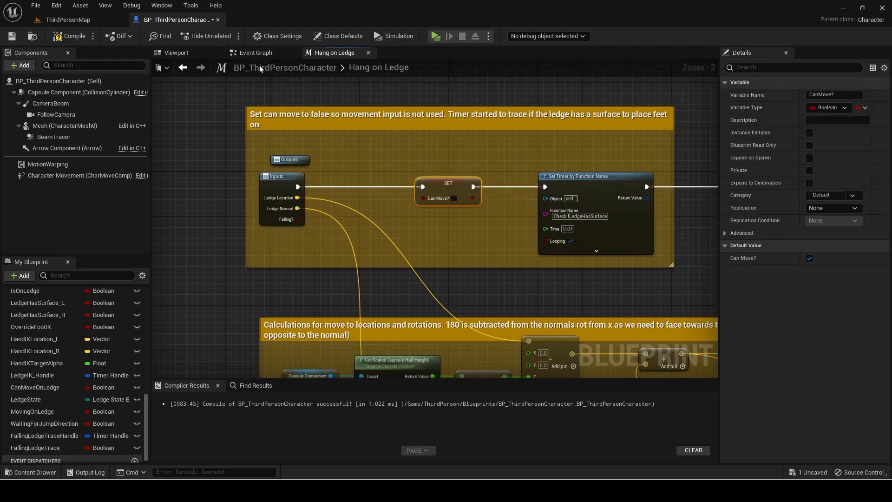
left_click(330, 52)
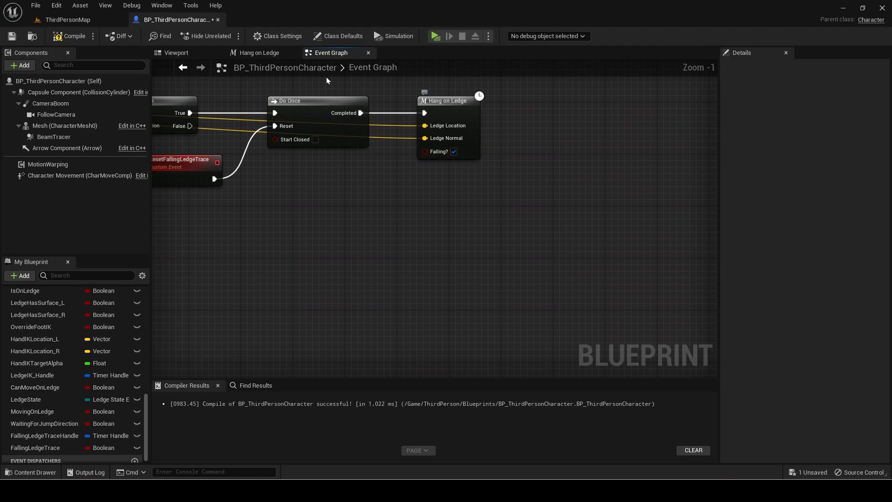
left_click(332, 53)
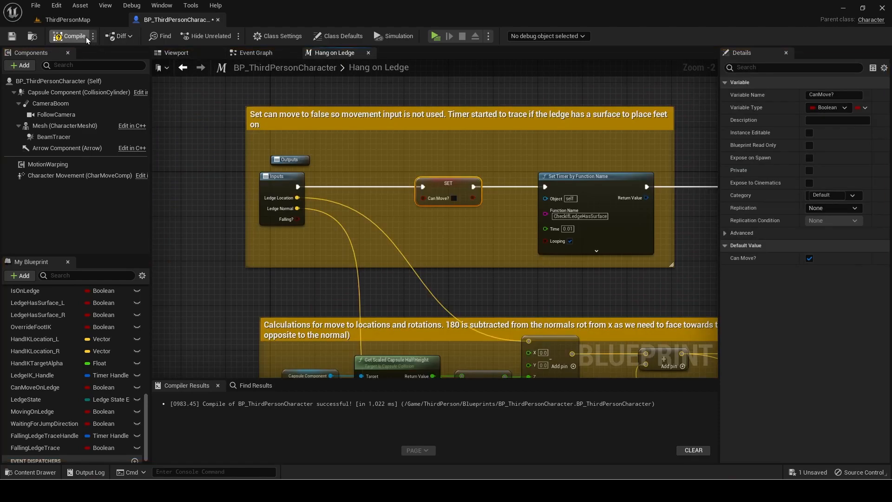
Compile the BP_ThirdPersonCharacter blueprint
left_click(71, 36)
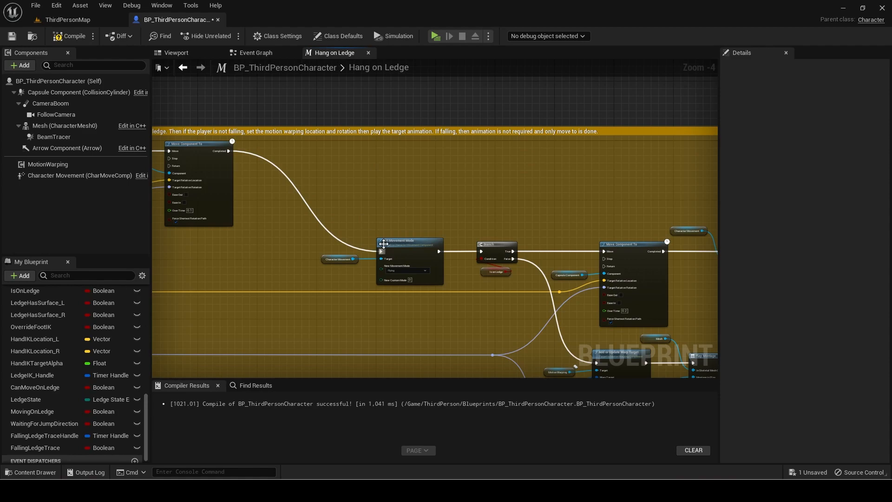
scroll("down", 3)
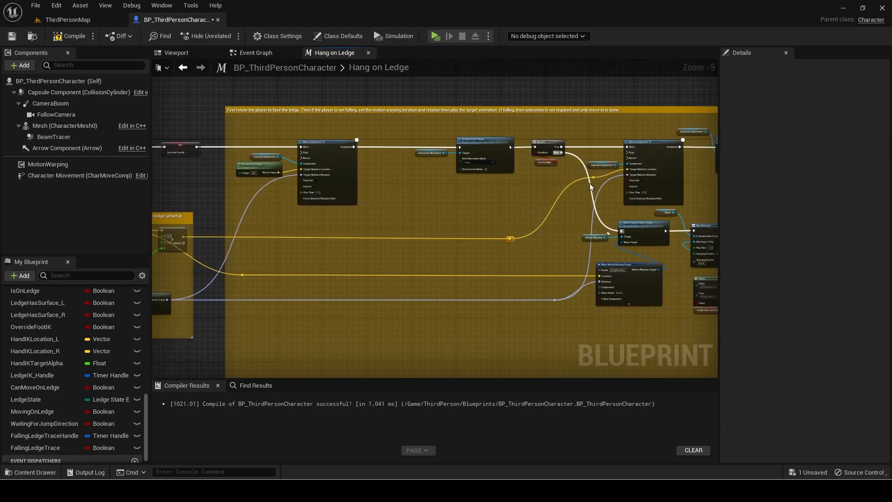
left_click(35, 5)
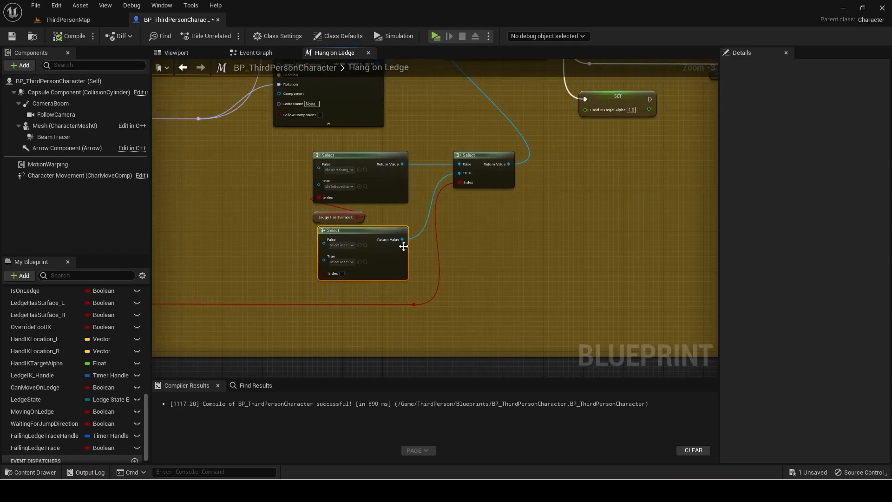
Switch back to the ThirdPersonMap level tab
left_click(66, 19)
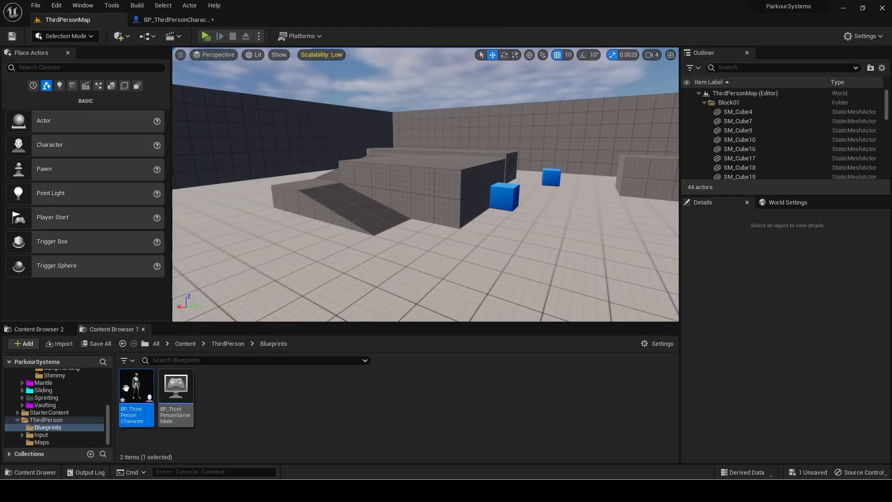
Create the JumpingToHanging montage from the JumpToHang animation and open it
left_click(61, 397)
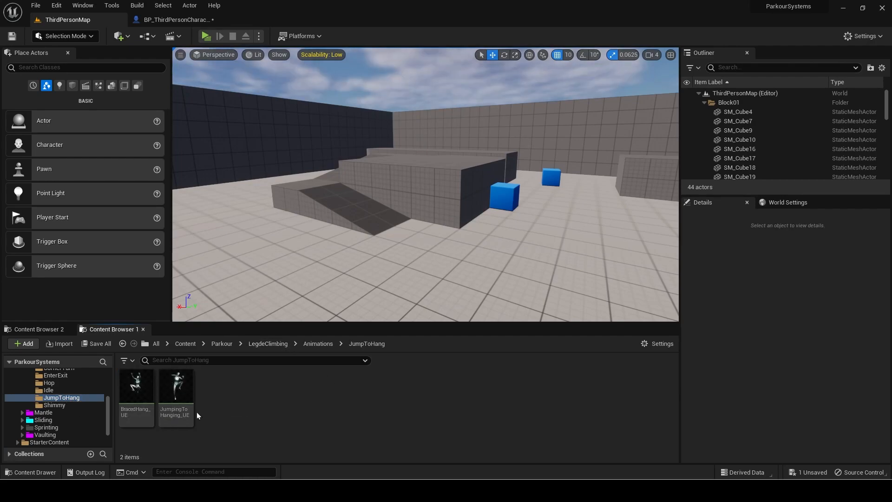
right_click(175, 387)
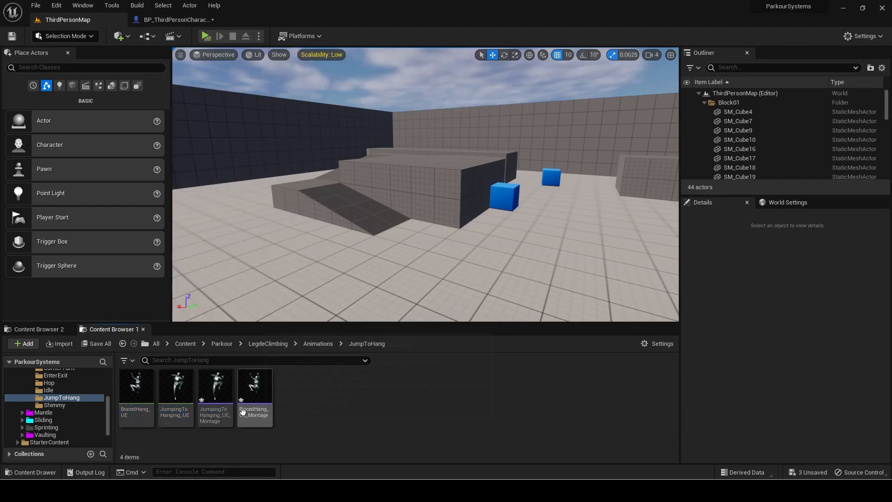
left_click(215, 387)
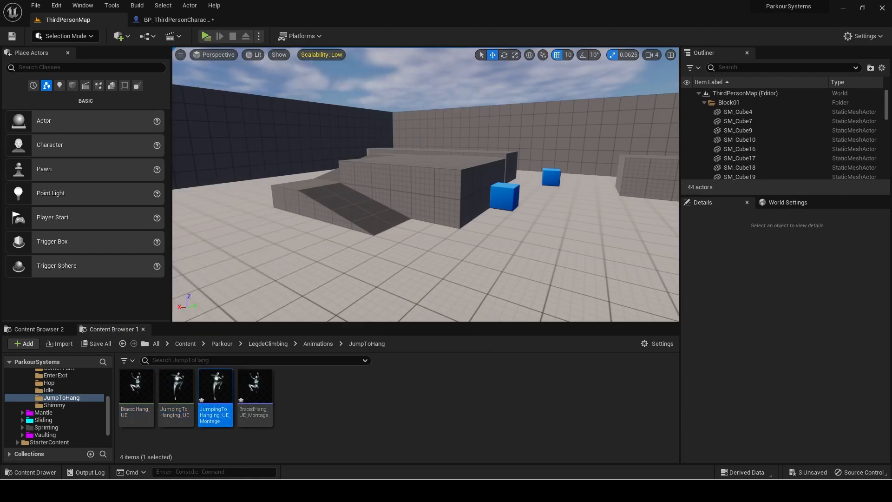
double_click(255, 385)
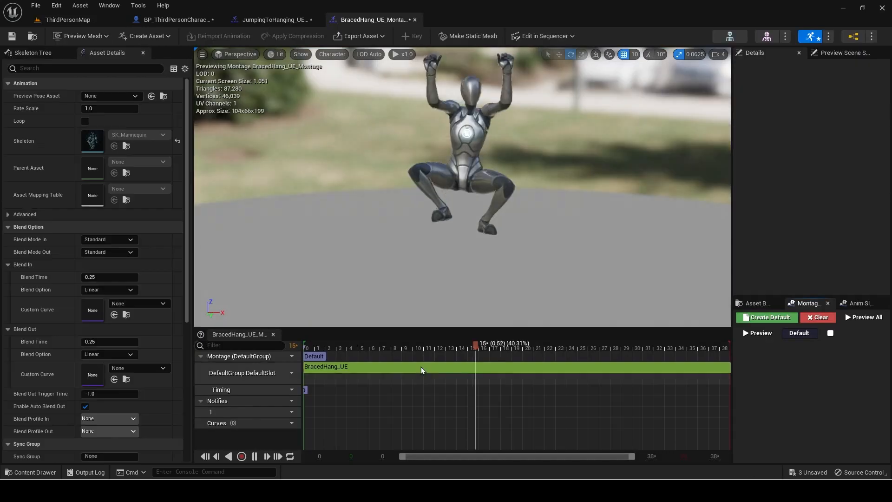
Copy the Motion Warping notify from IdleToBracedHang_UE_Montage into the braced hang montage
left_click(66, 19)
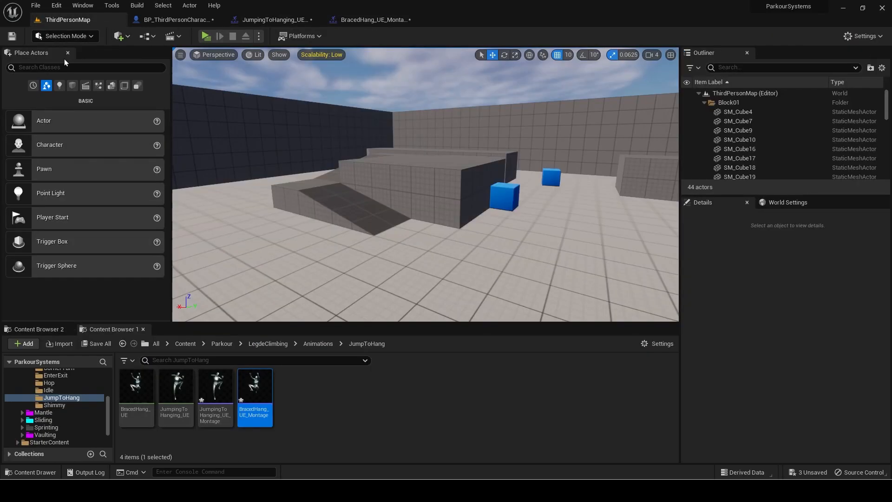
left_click(55, 390)
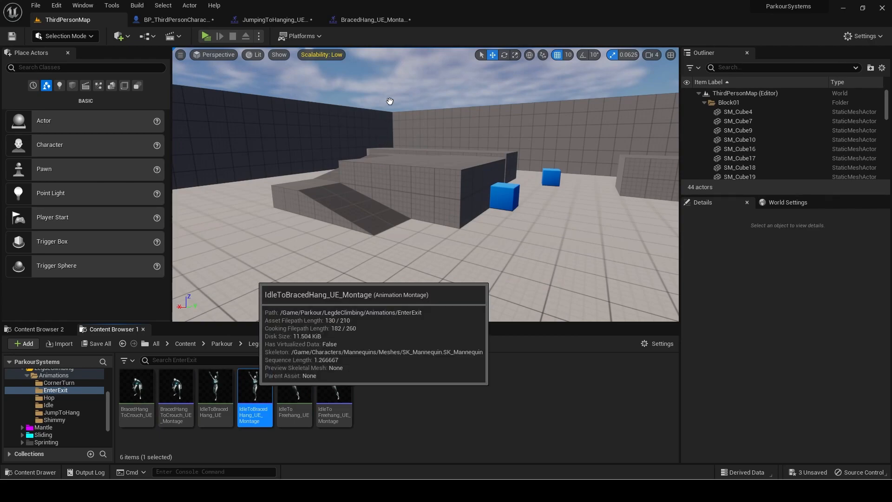
double_click(254, 392)
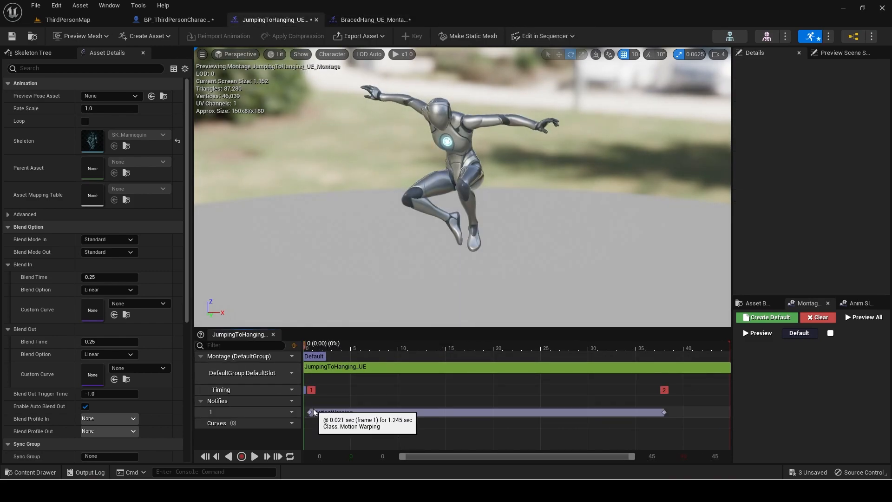
left_click(330, 411)
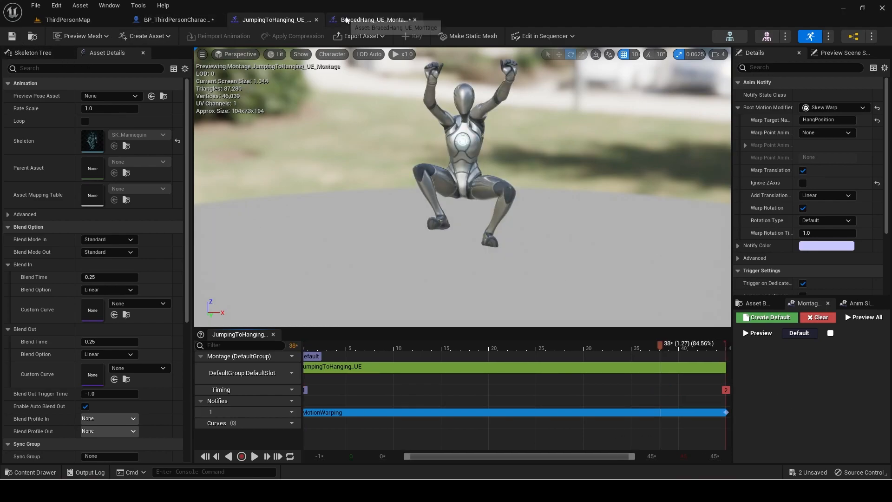
left_click(372, 20)
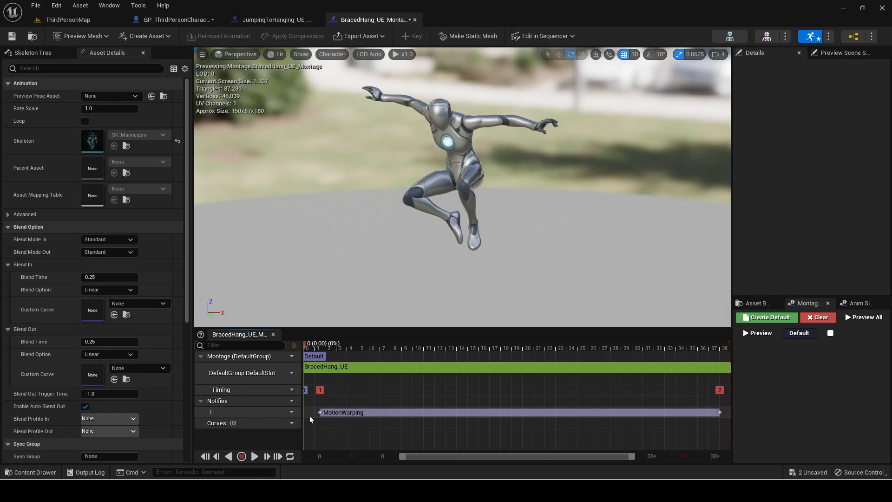
left_click(342, 412)
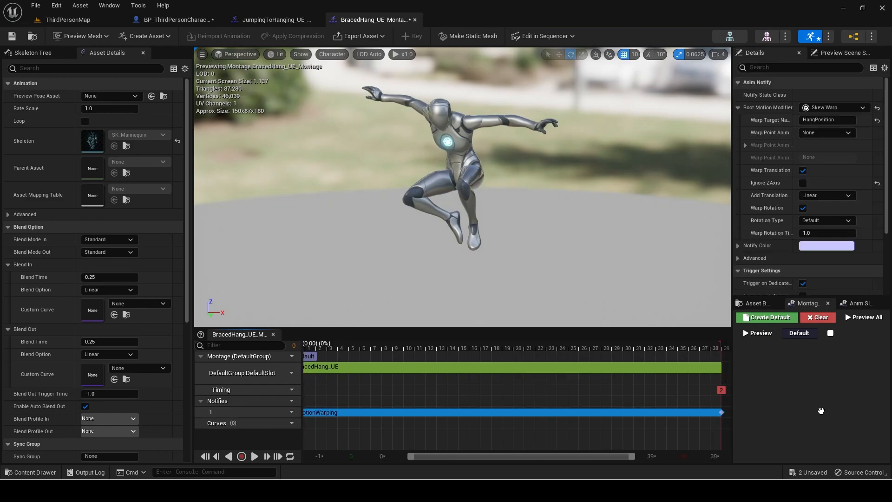
left_click(177, 19)
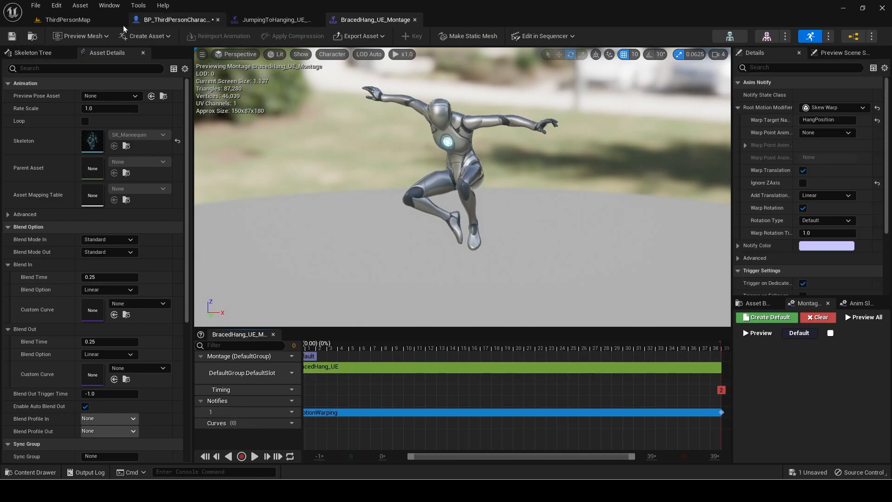
left_click(175, 19)
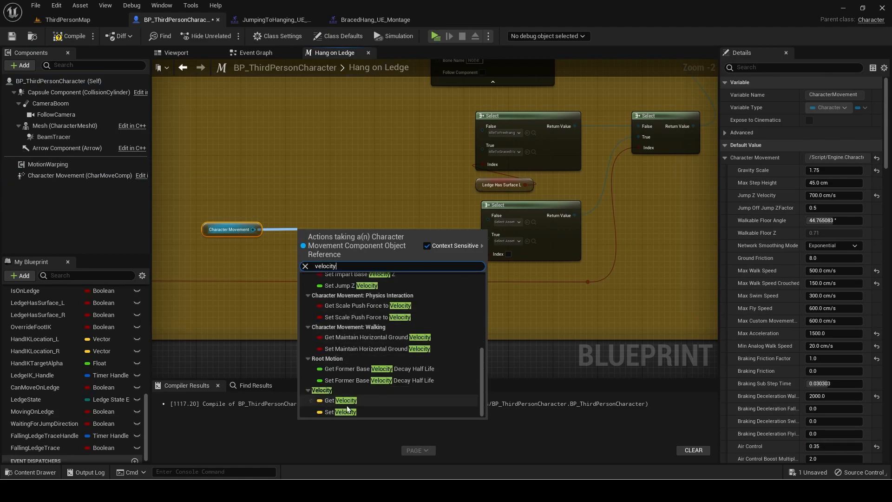
Add Get Velocity and Vector Length nodes, then preview the JumpToHang and braced hang montages
left_click(345, 400)
type("vector l")
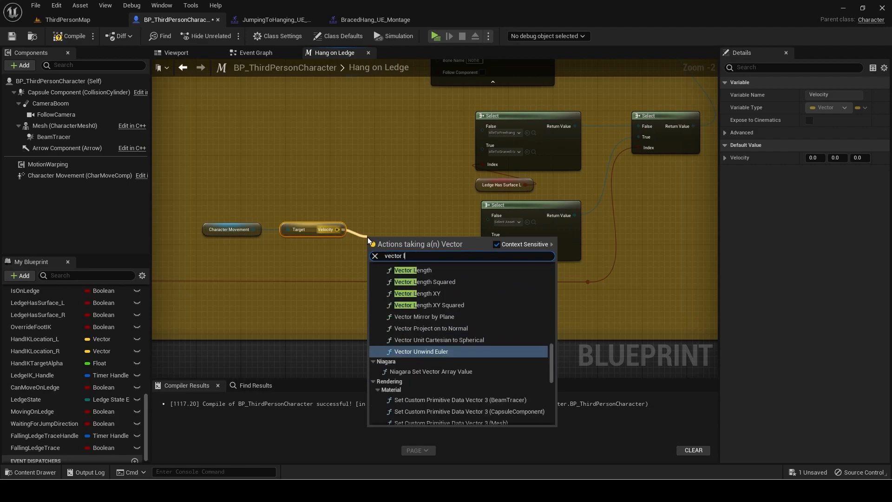
left_click(413, 269)
type("500")
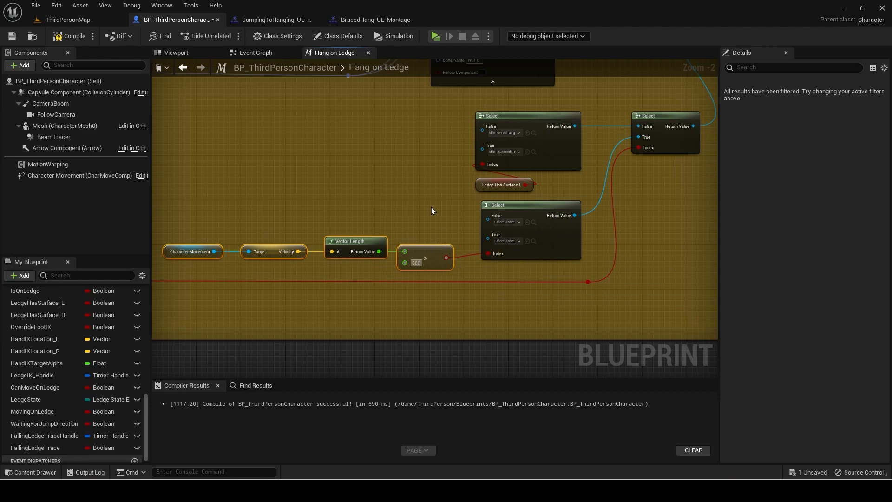
left_click(67, 20)
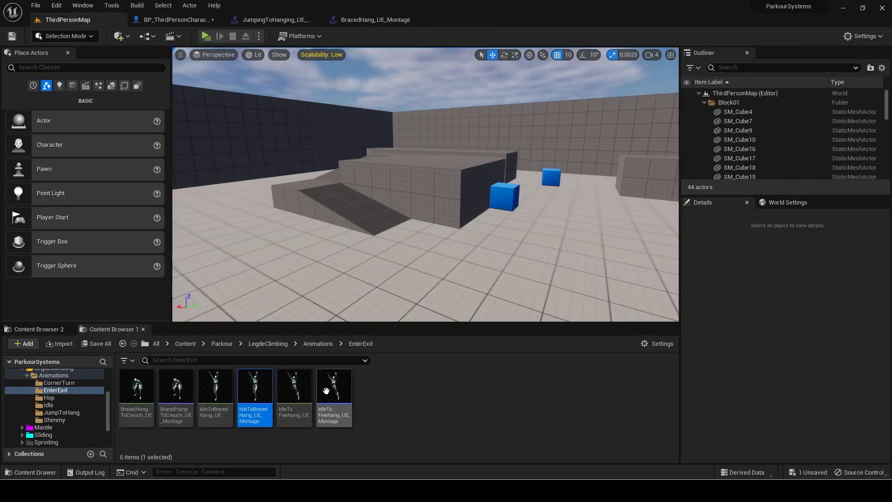
left_click(61, 412)
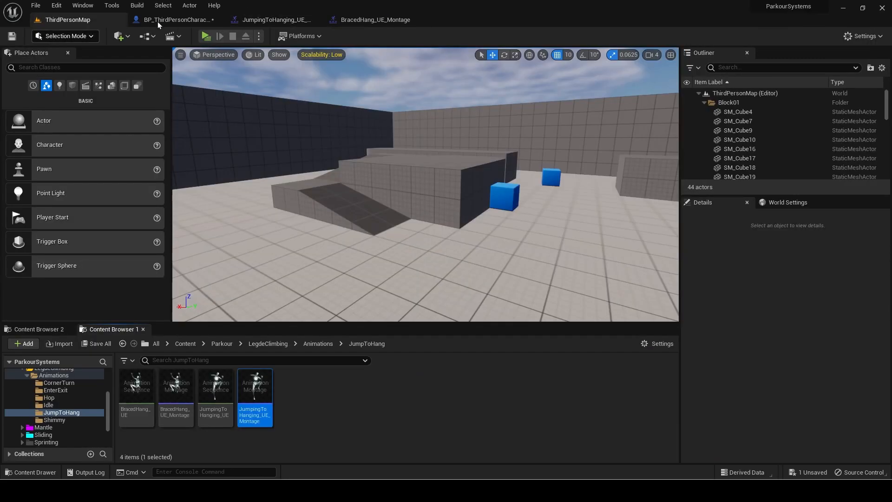
left_click(173, 20)
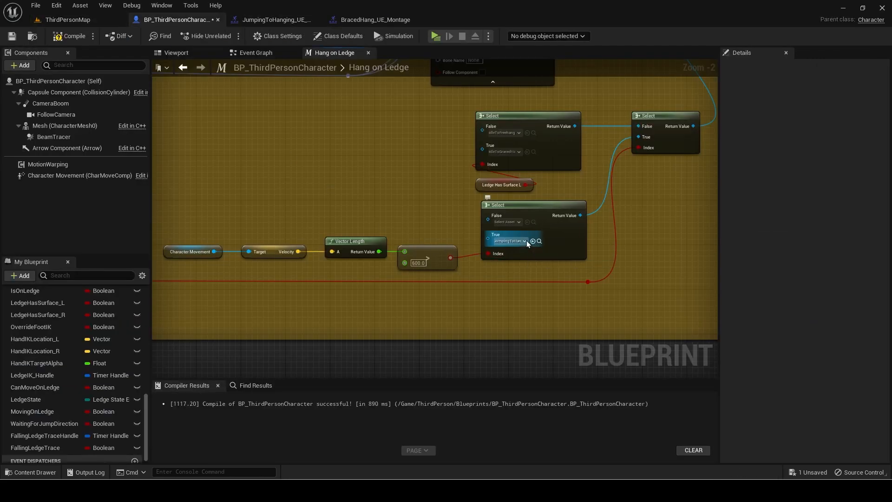
left_click(370, 19)
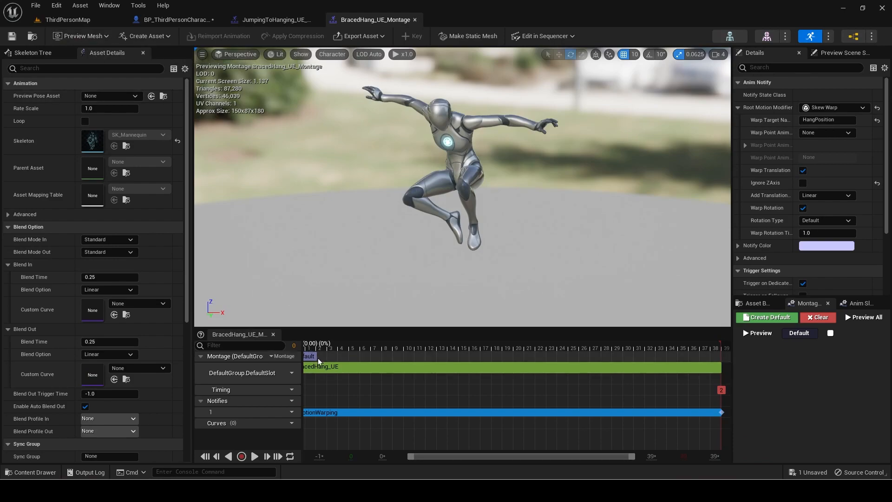
left_click(511, 346)
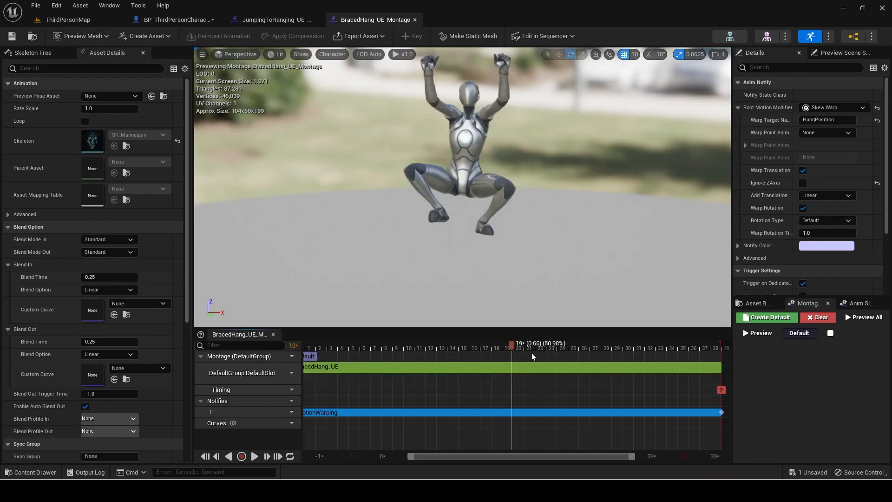
left_click(175, 19)
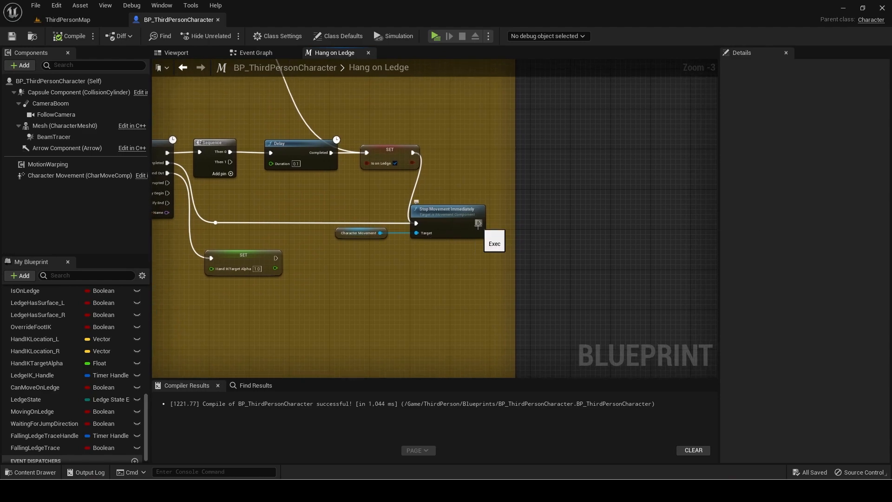
Set Falling Ledge Trace false and clear FallingLedgeTraceHandle's timer when the handle is valid
left_click(34, 448)
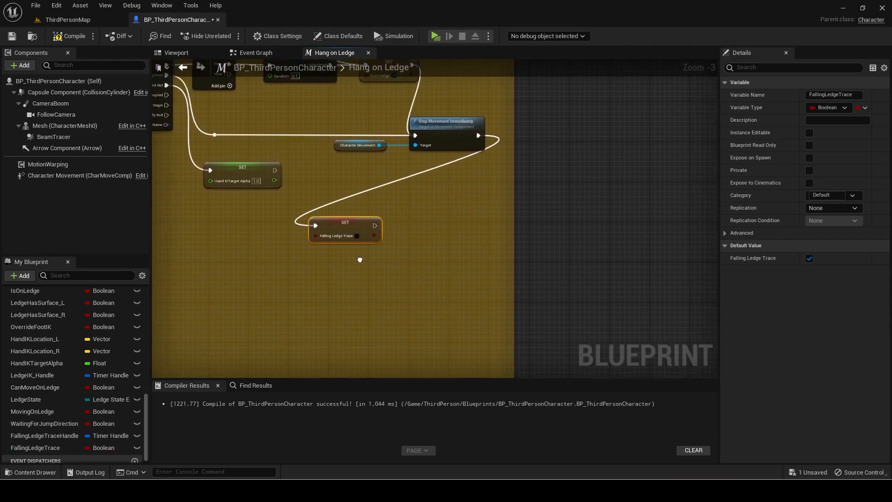
left_click(339, 268)
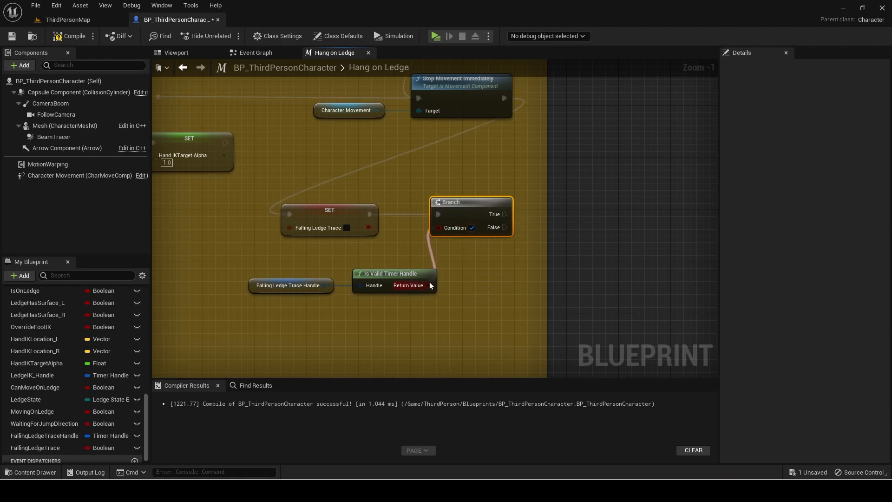
left_click_drag(423, 284, 359, 317)
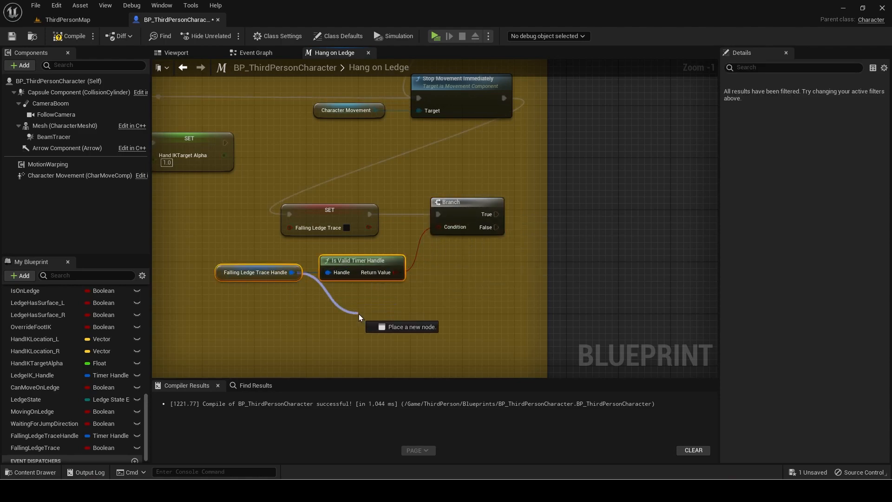
left_click(410, 327)
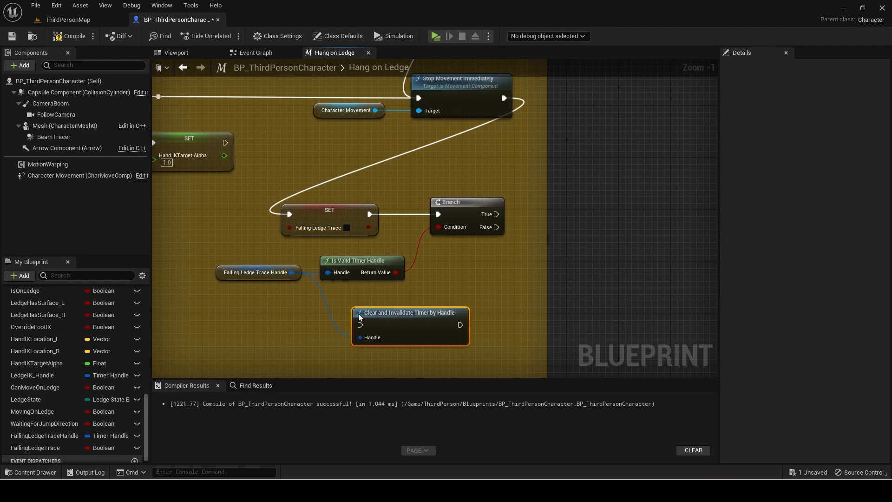
left_click_drag(410, 316, 583, 202)
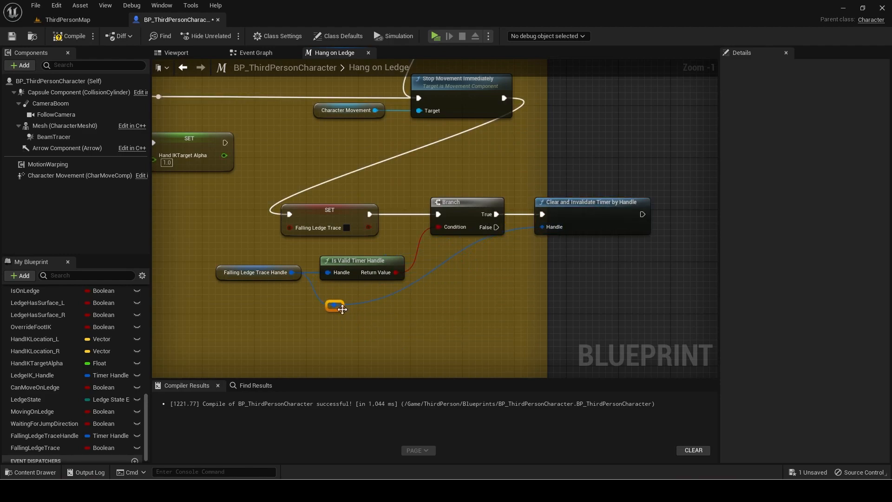
left_click_drag(335, 306, 482, 305)
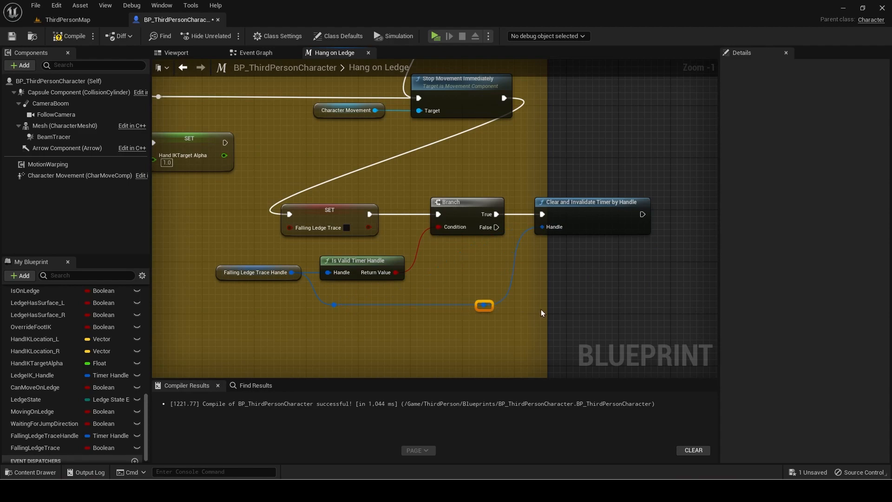
scroll("down", 3)
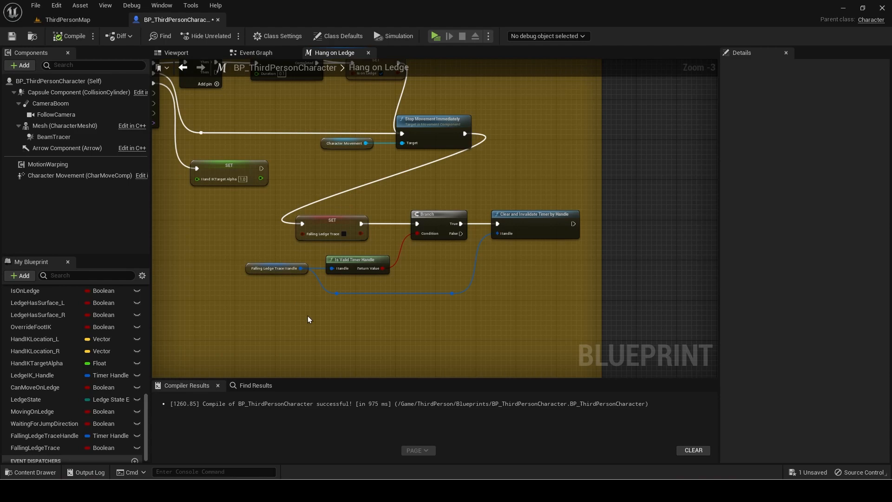
mouse_move(272, 216)
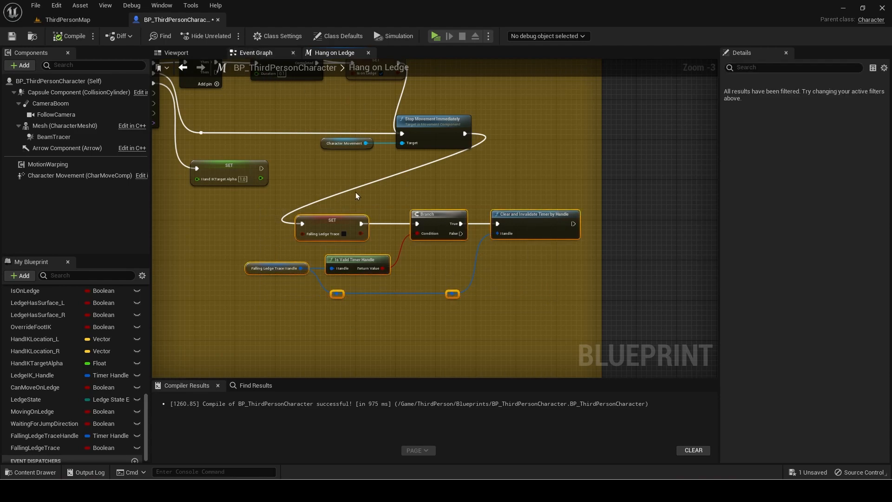
left_click(256, 53)
type("Reset falling")
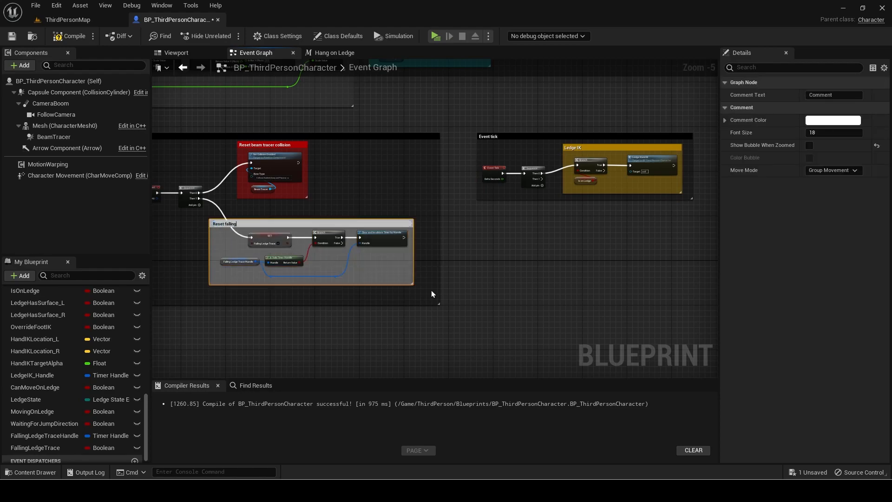
Add 'It will have different parameters...' to the falling-trace comment, then compile and save
left_click(832, 120)
type("While falling, trace for ledges.")
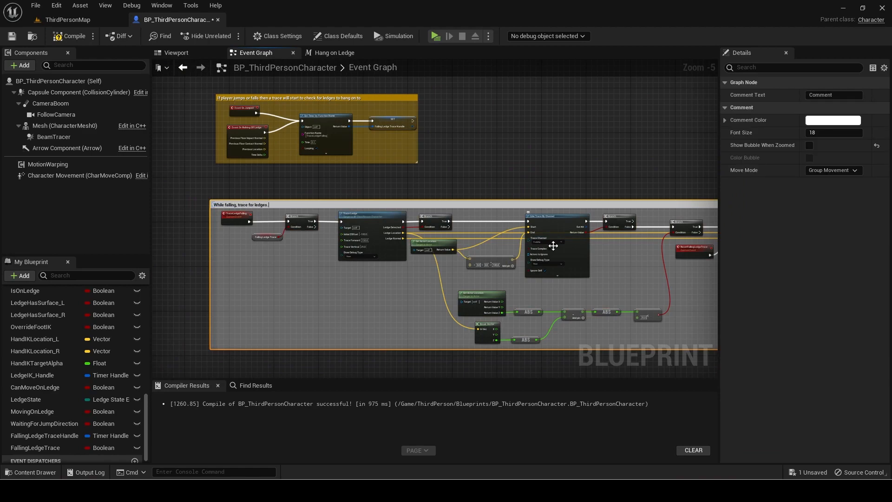
type("It will have different parameters")
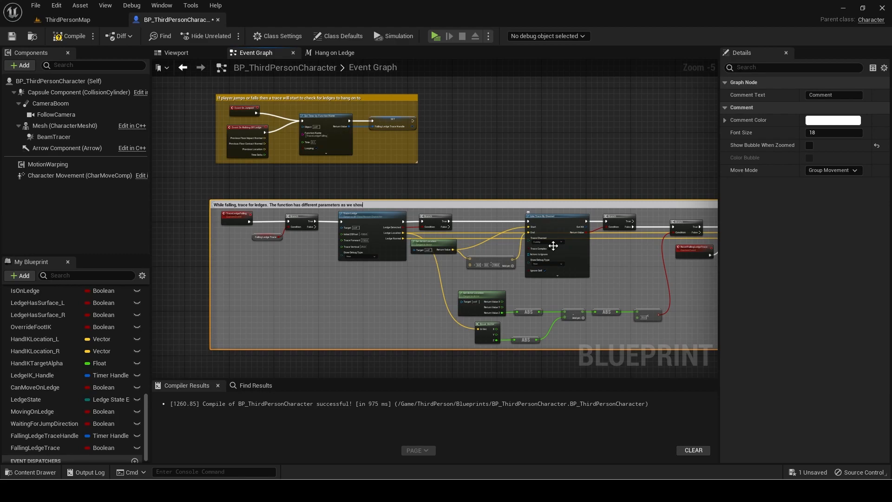
type("ld be able to hang on ledges if jumping down towards it as well.")
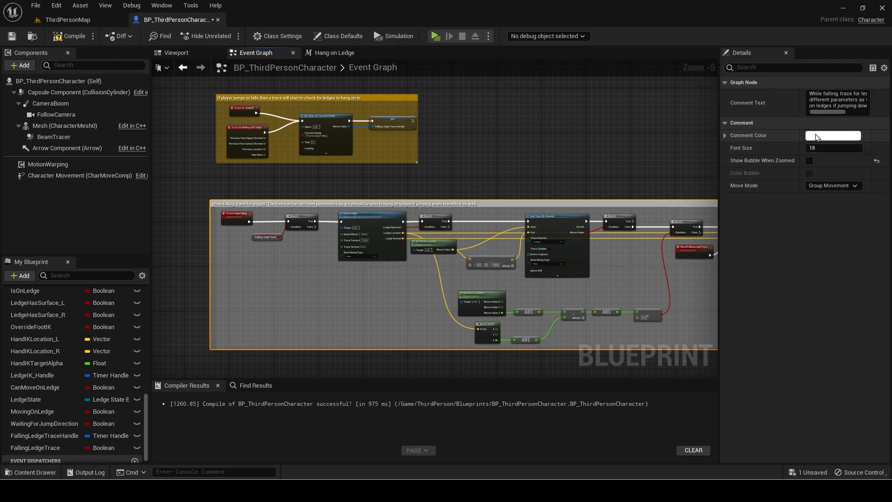
left_click(832, 136)
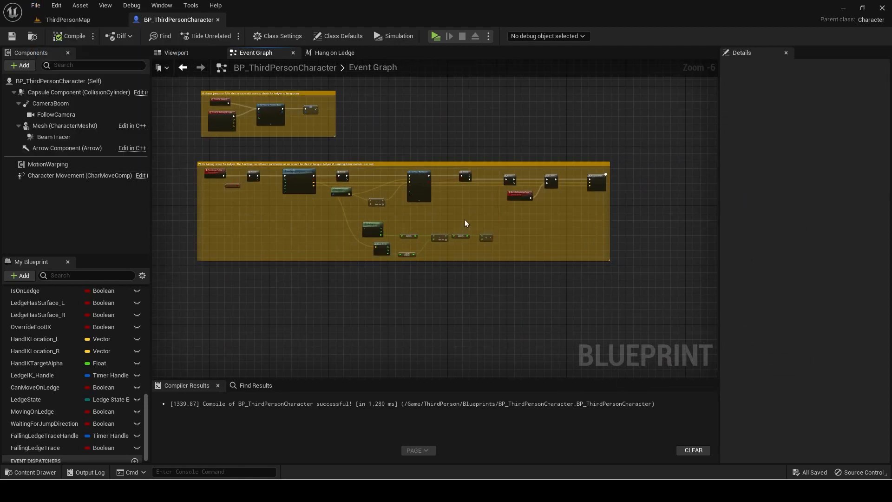
left_click(435, 36)
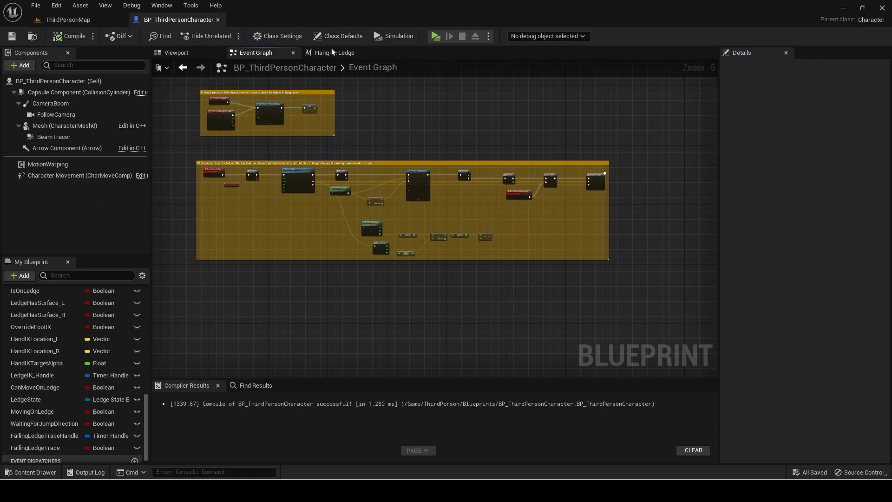
left_click(335, 52)
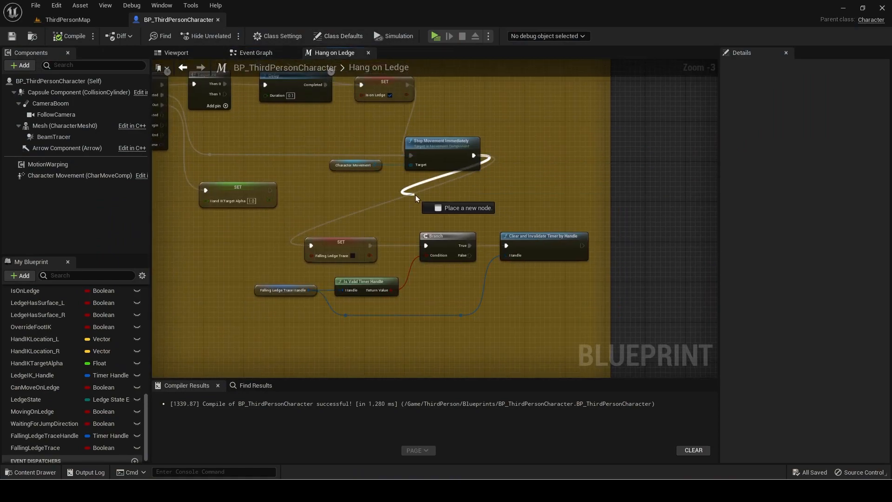
Add a Reset Falling Ledge Trace call before the SET node and compile
left_click(458, 208)
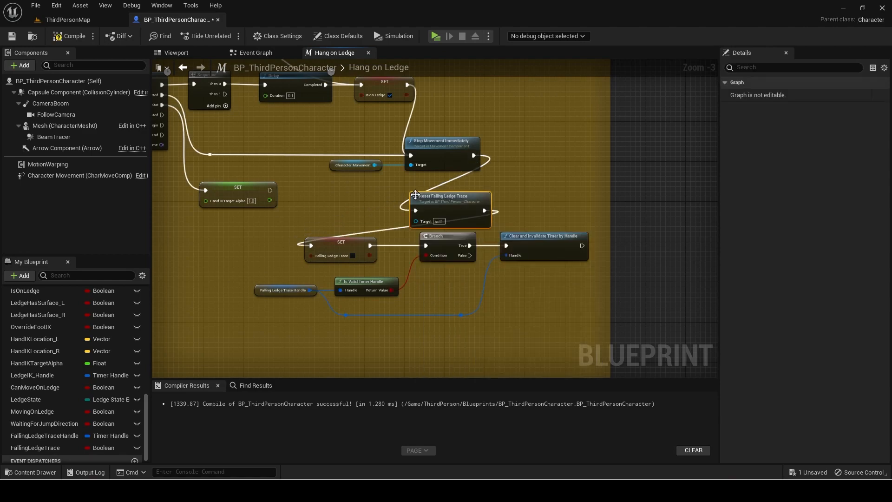
left_click_drag(449, 196, 233, 236)
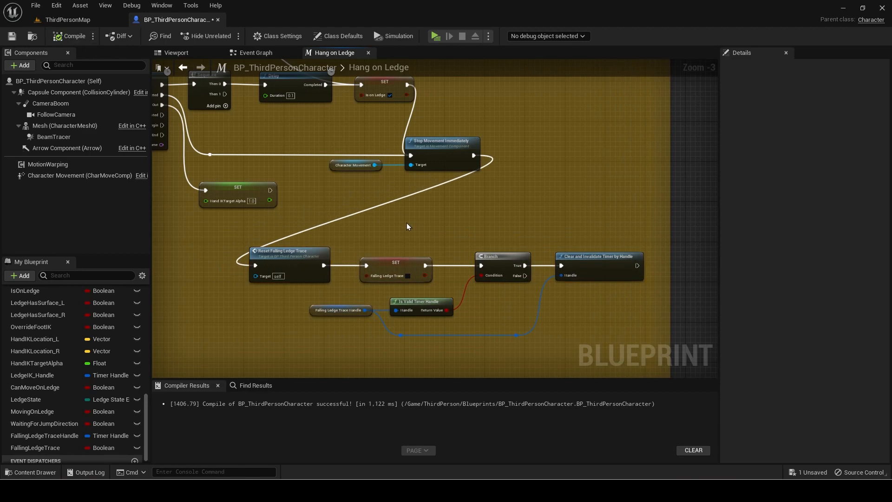
left_click(435, 36)
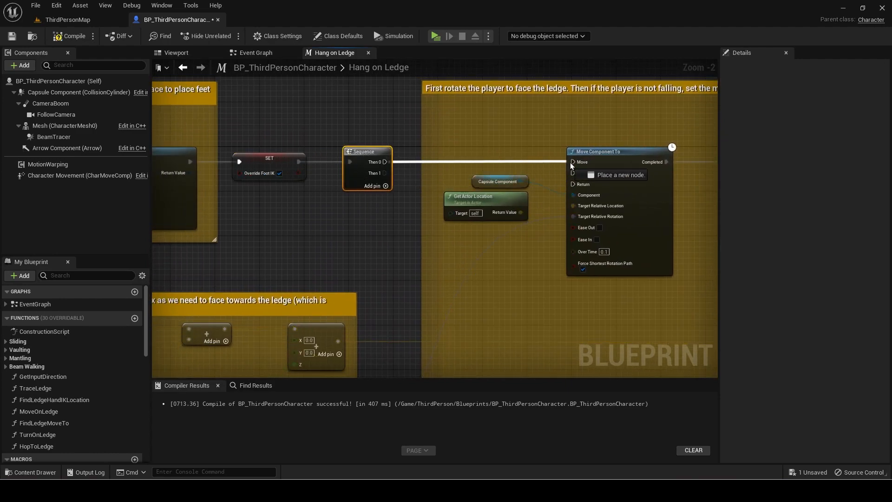
scroll("down", 3)
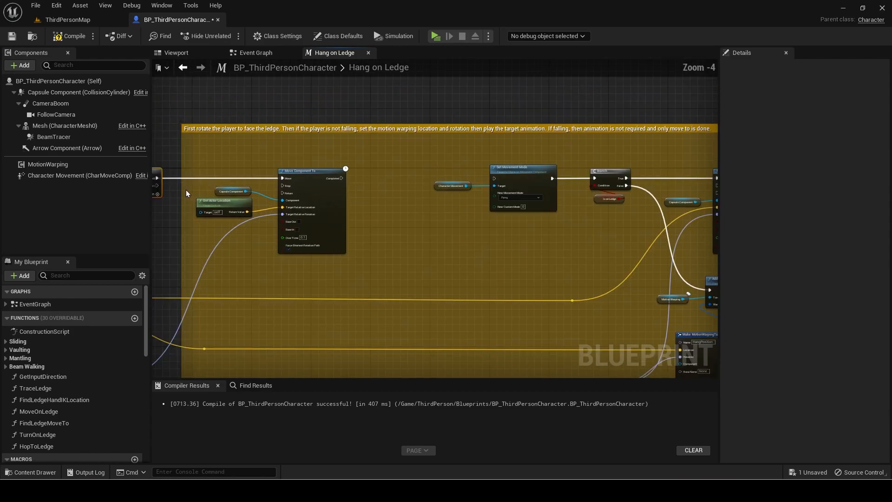
scroll("down", 3)
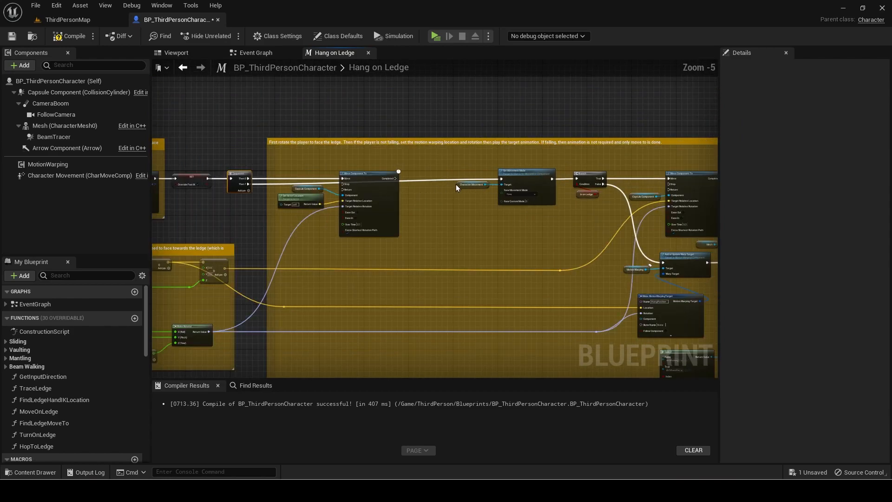
scroll("down", 3)
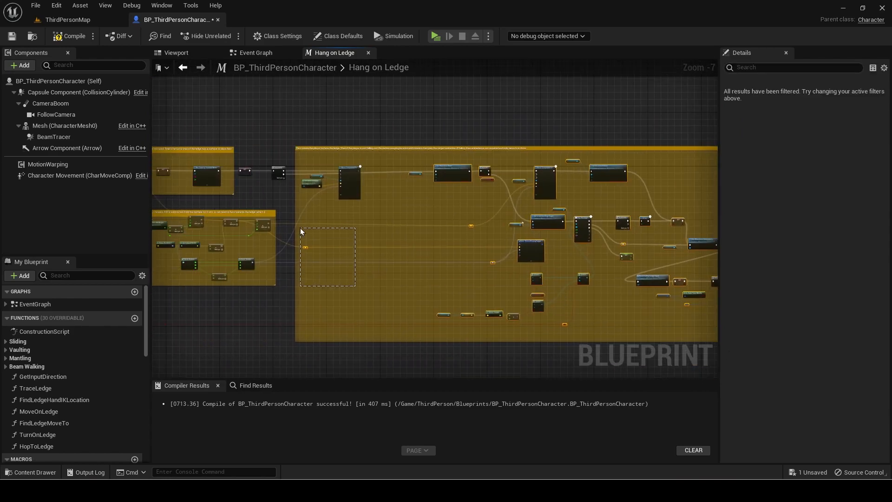